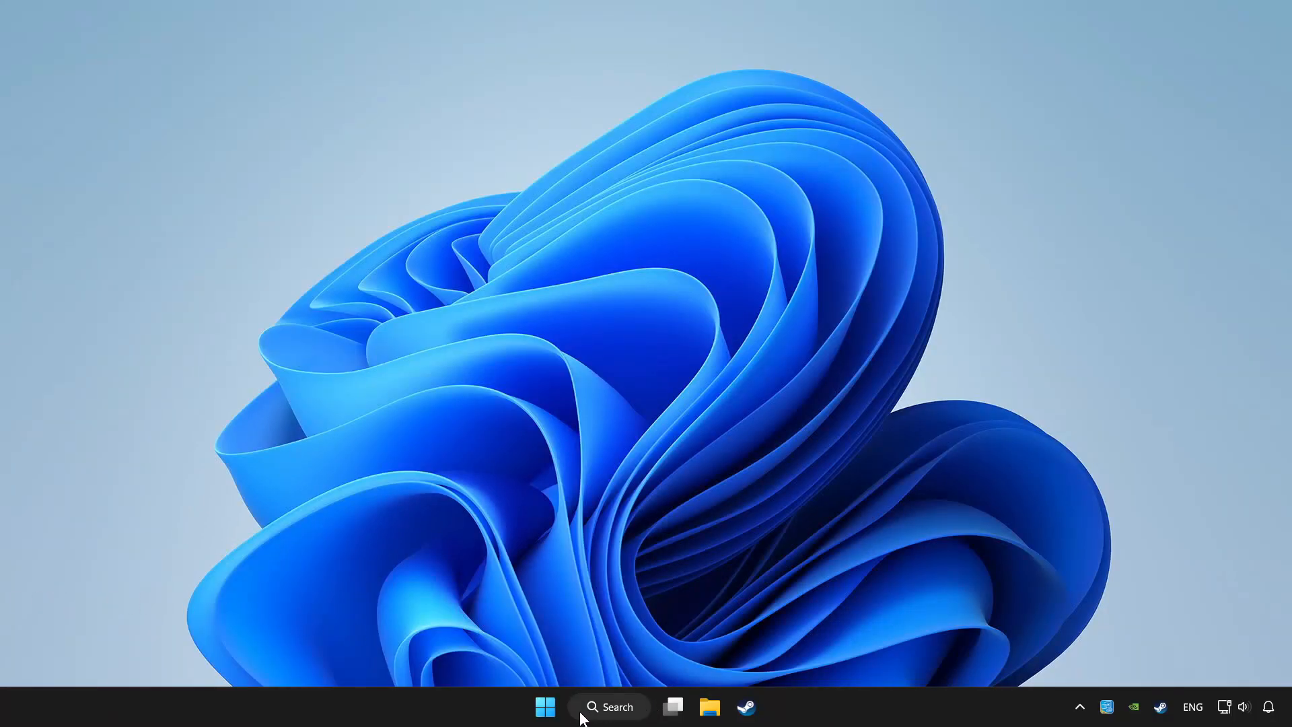
# Search Windows for 'Device Manager'.
pyautogui.click(609, 706)
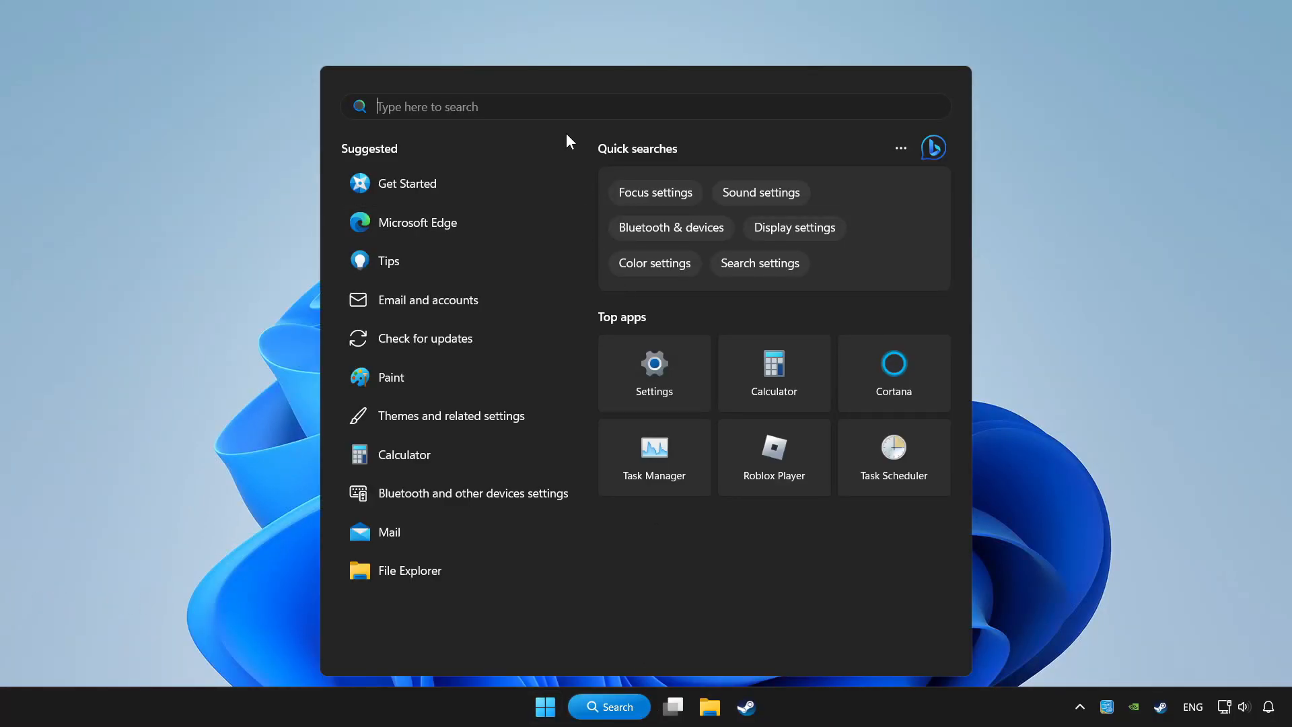
pyautogui.write('device Manager')
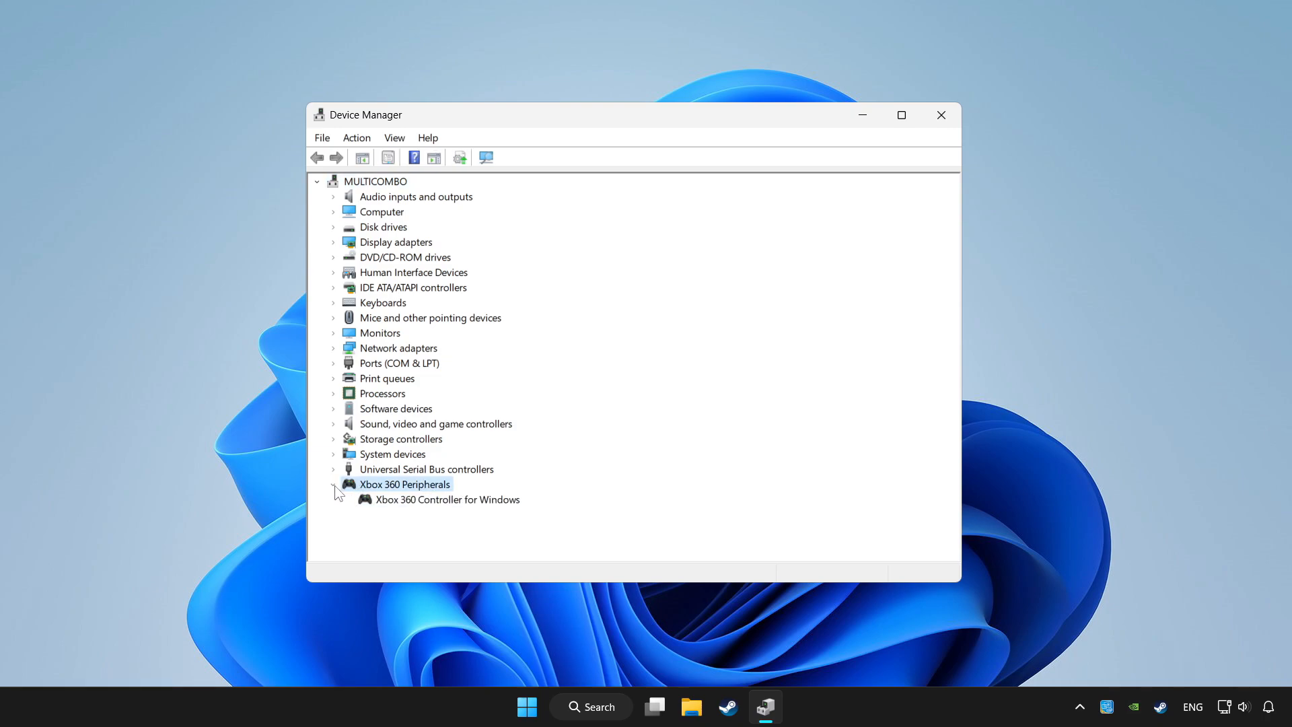
pyautogui.click(448, 499)
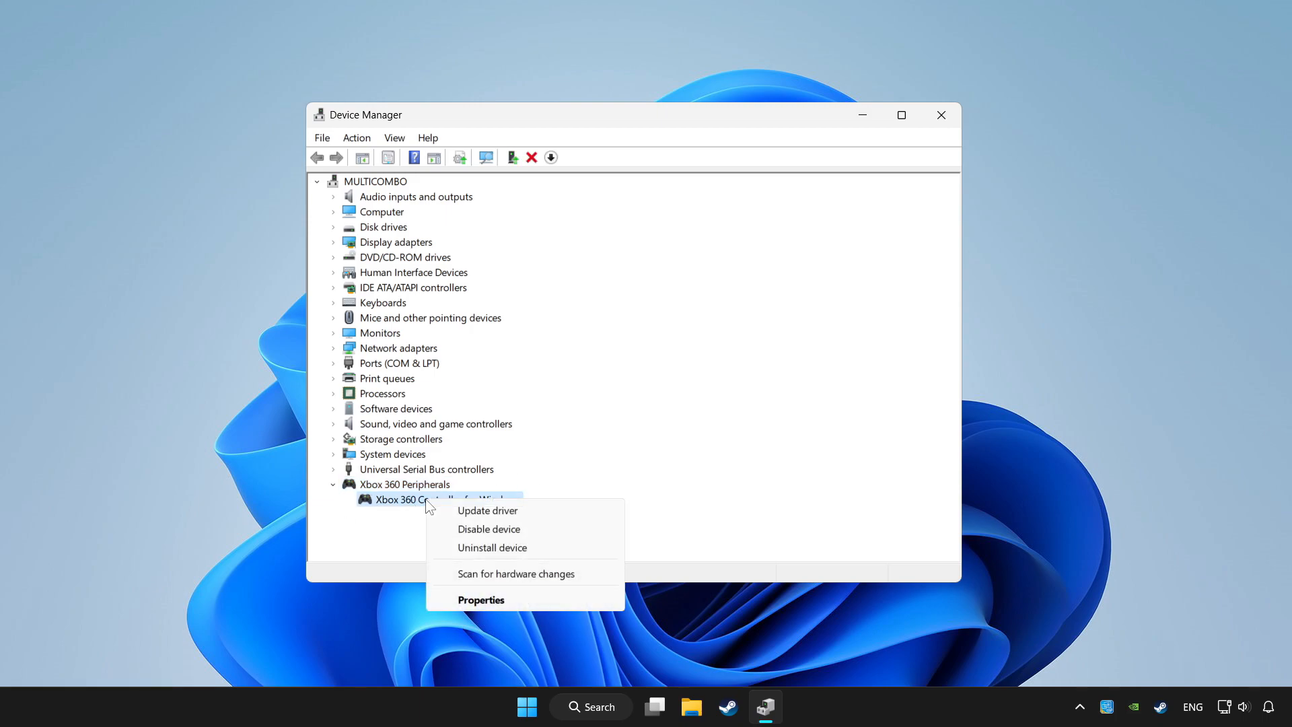
pyautogui.moveTo(488, 509)
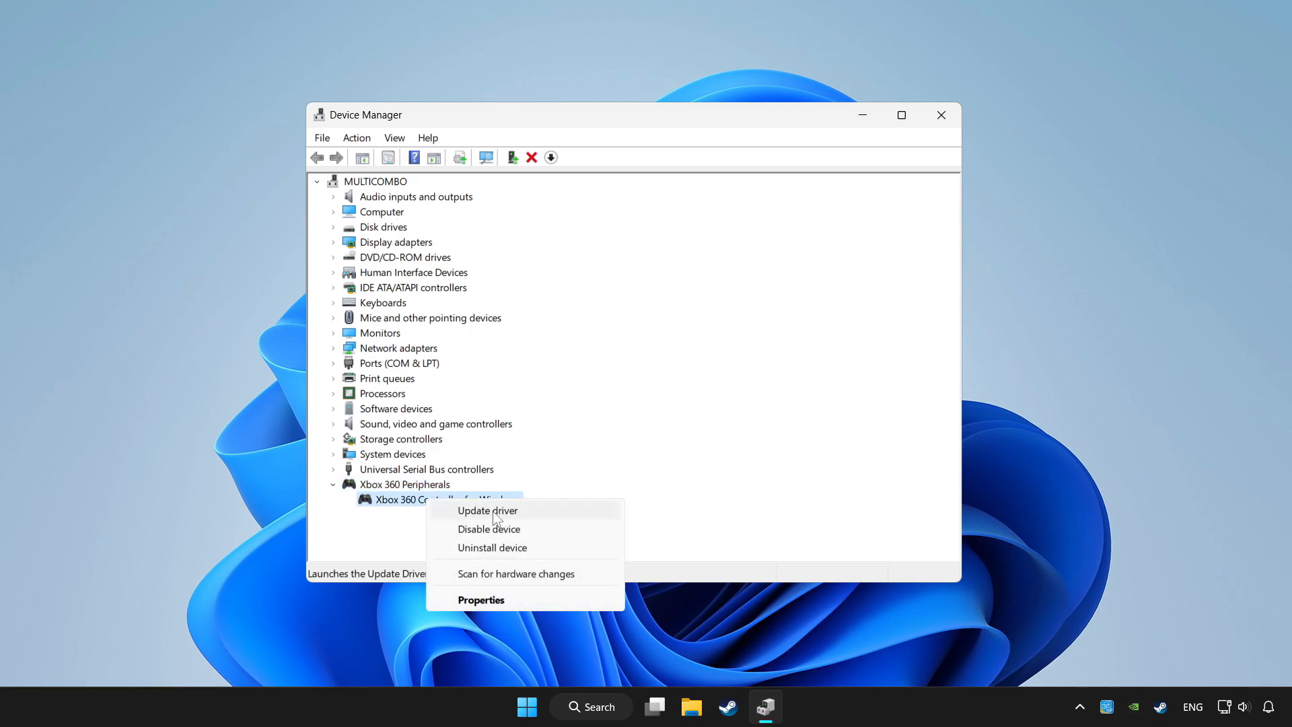
pyautogui.click(487, 510)
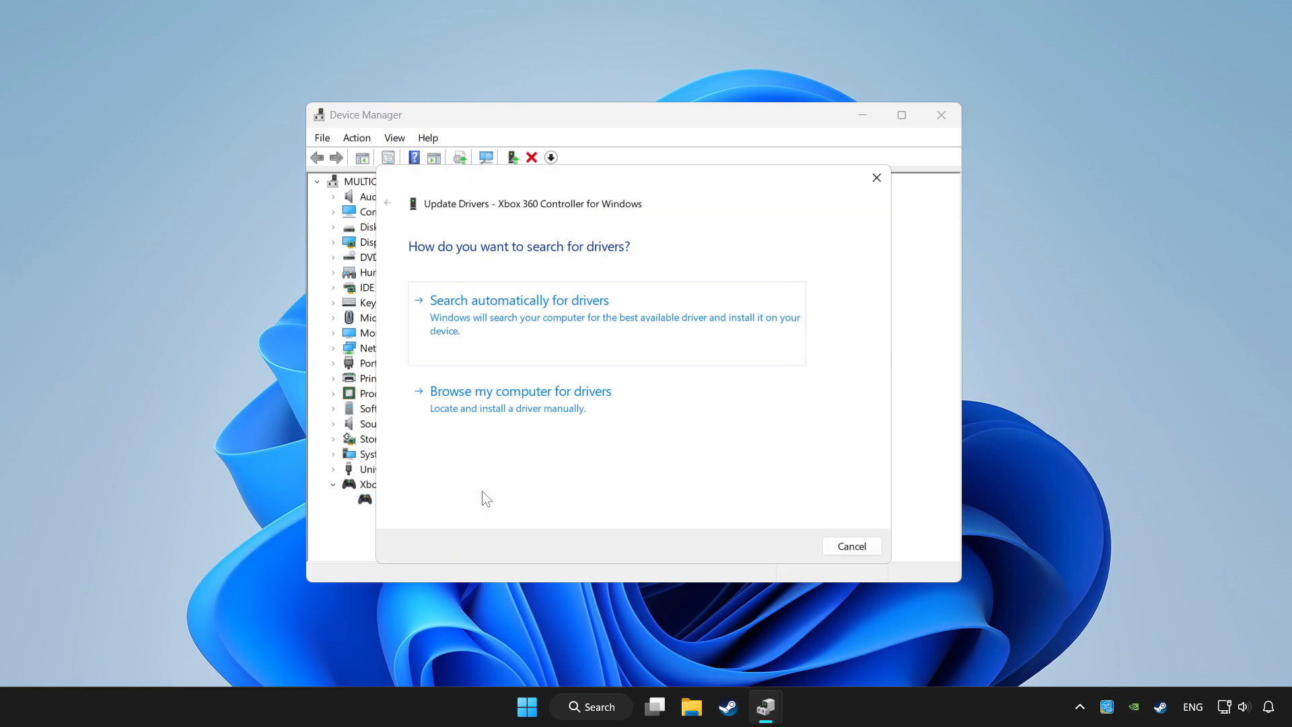
pyautogui.moveTo(580, 321)
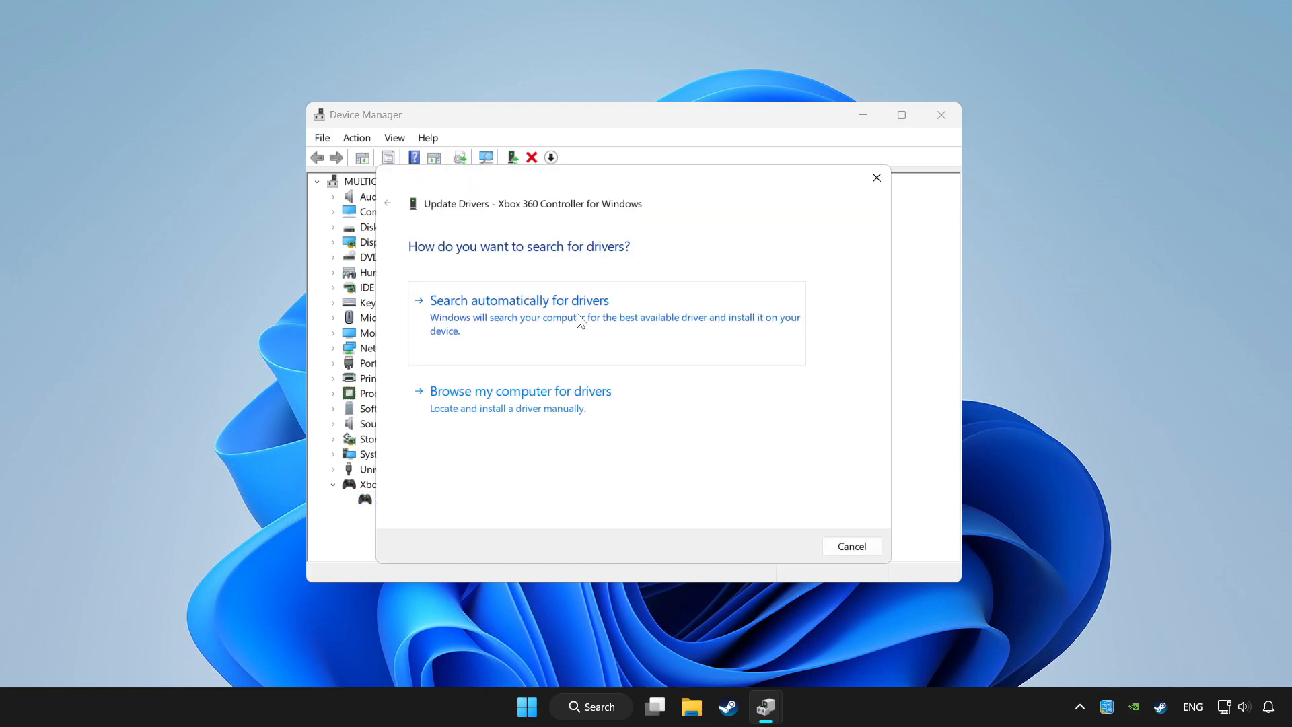
pyautogui.click(518, 300)
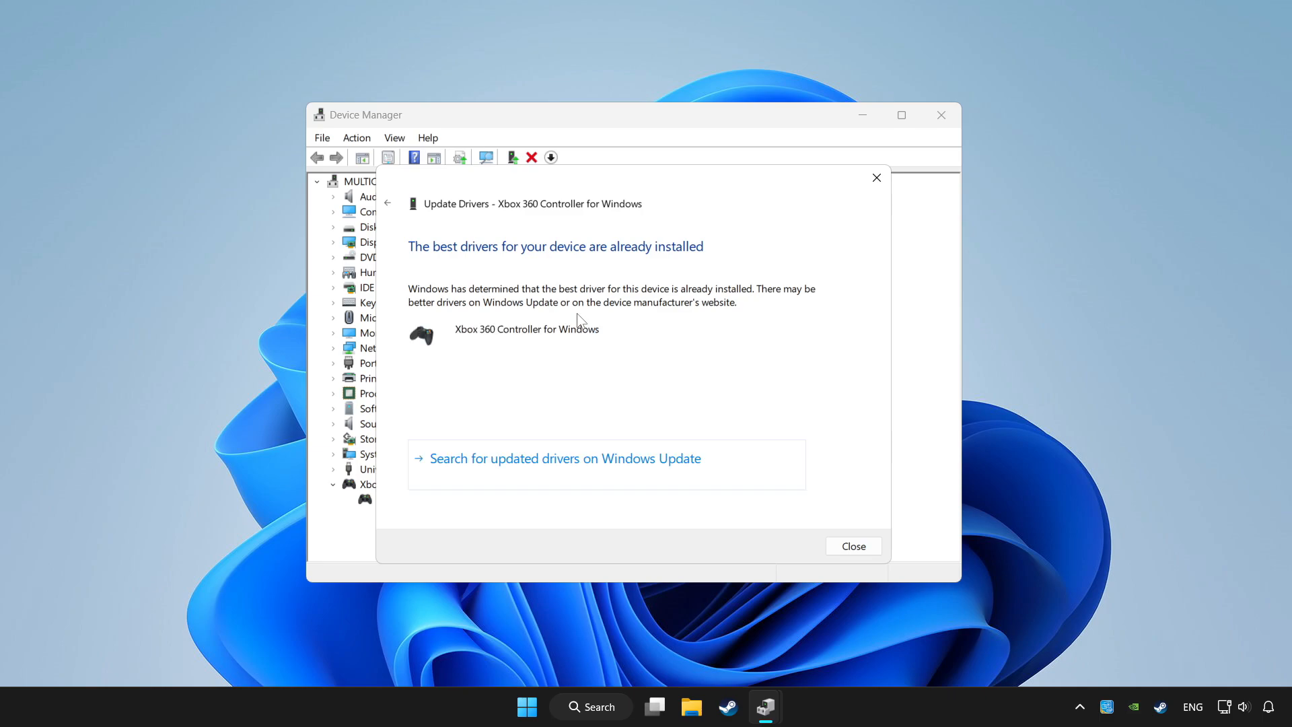
pyautogui.moveTo(832, 561)
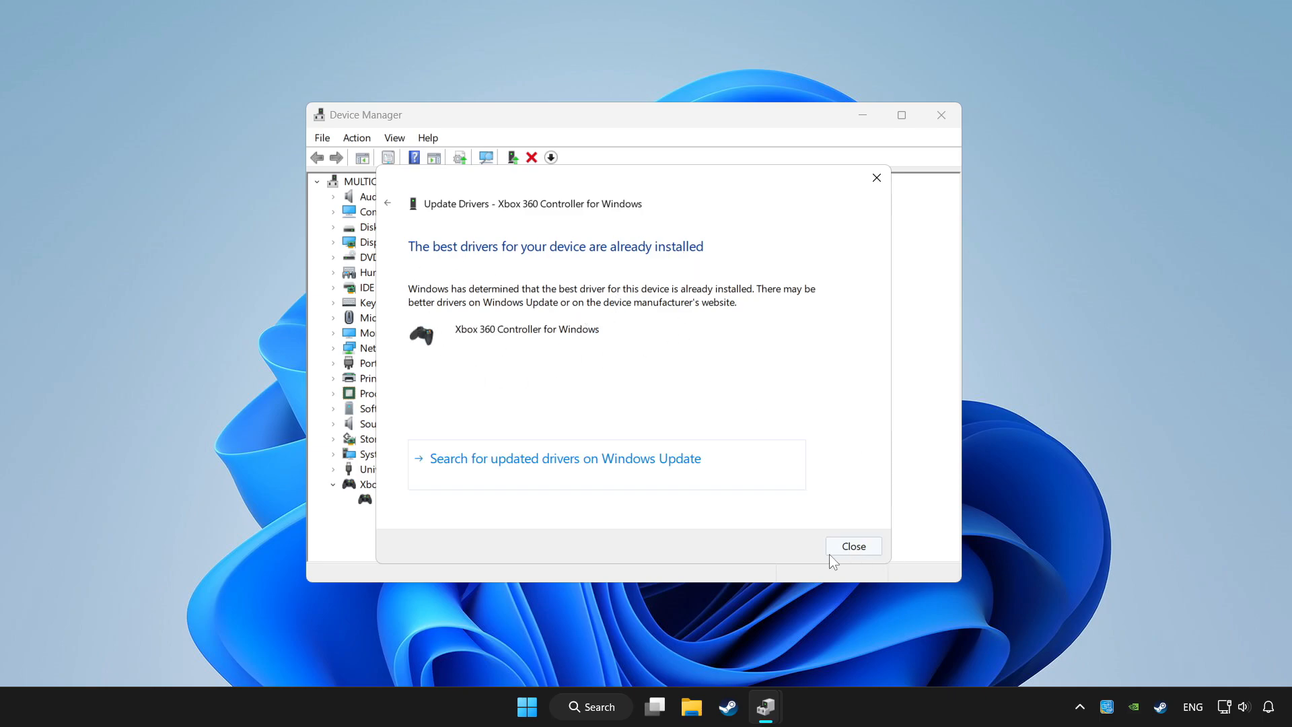
pyautogui.click(853, 545)
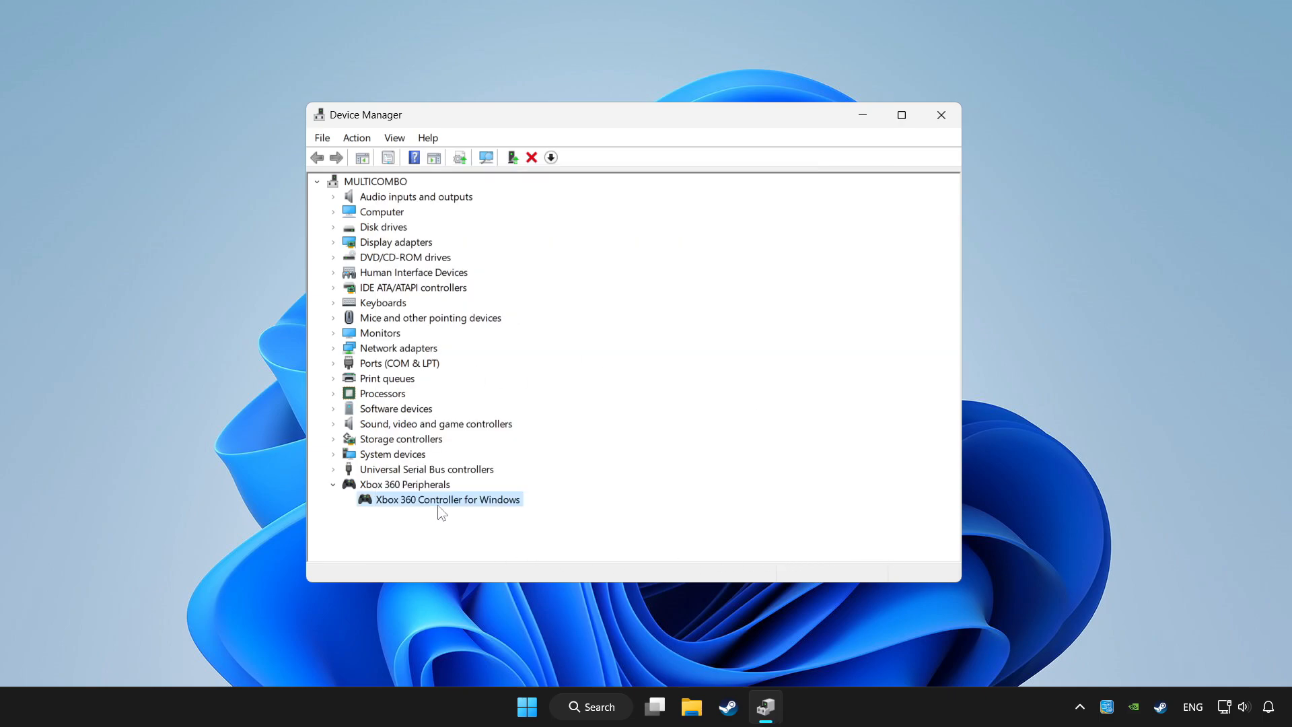
# Disable the Xbox 360 Controller for Windows, confirm it, and bring Device Manager back up.
pyautogui.rightClick(447, 498)
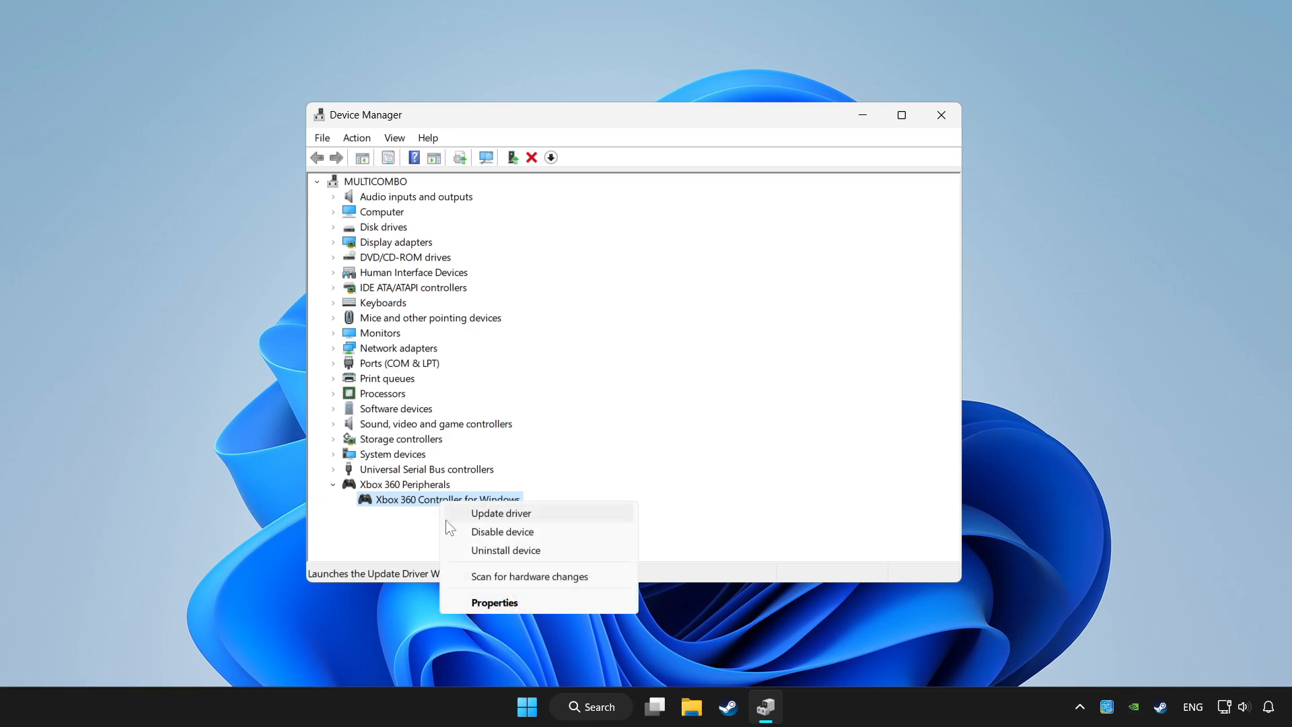
pyautogui.moveTo(509, 535)
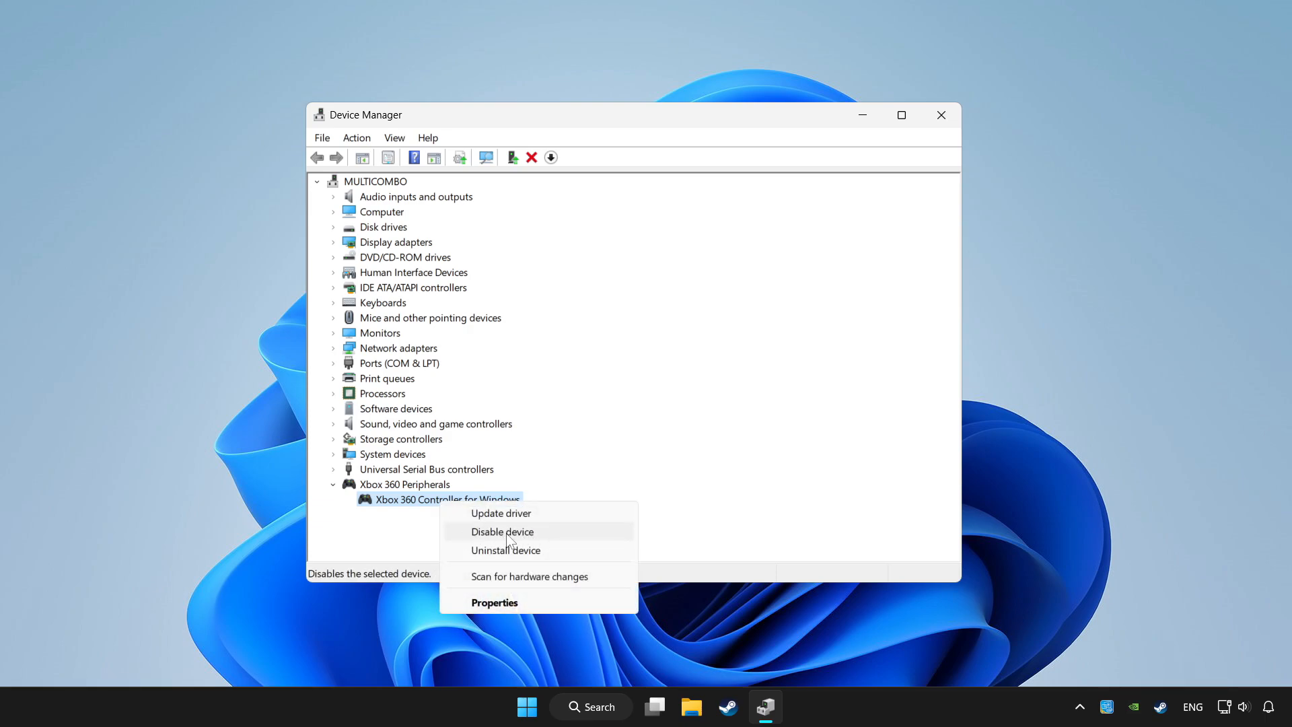
pyautogui.click(502, 532)
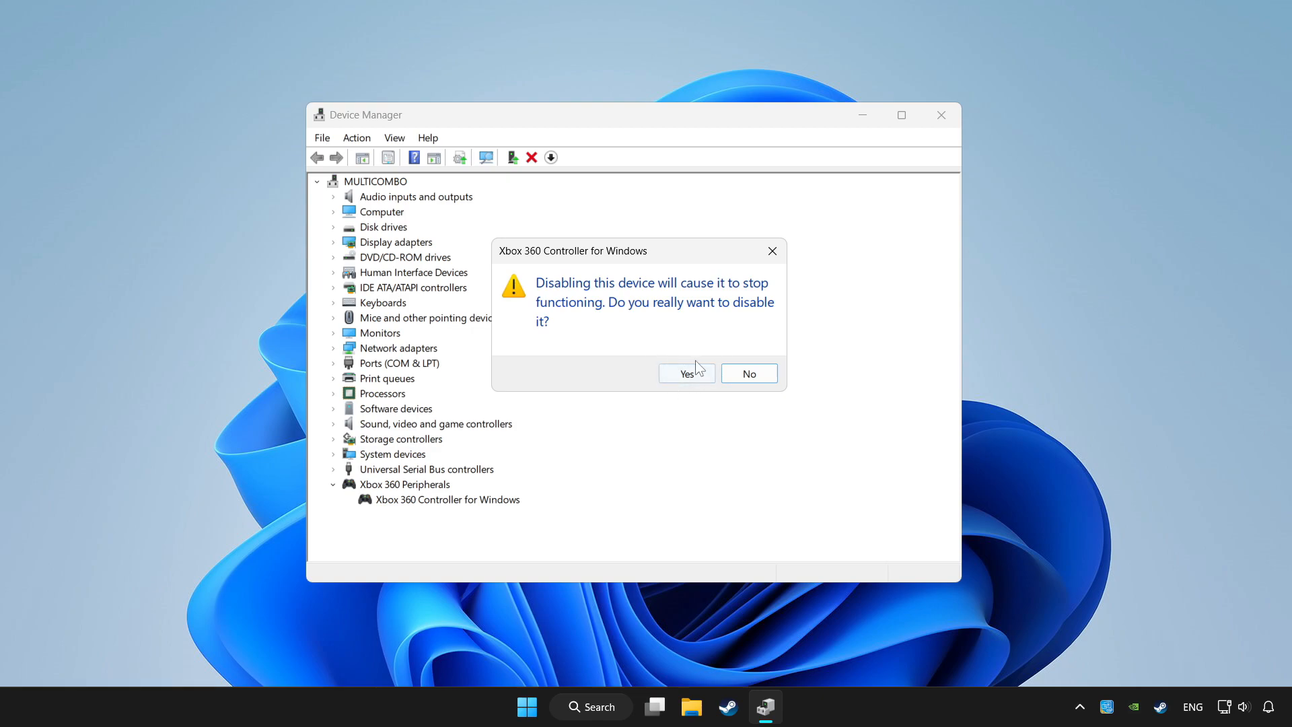
pyautogui.click(687, 373)
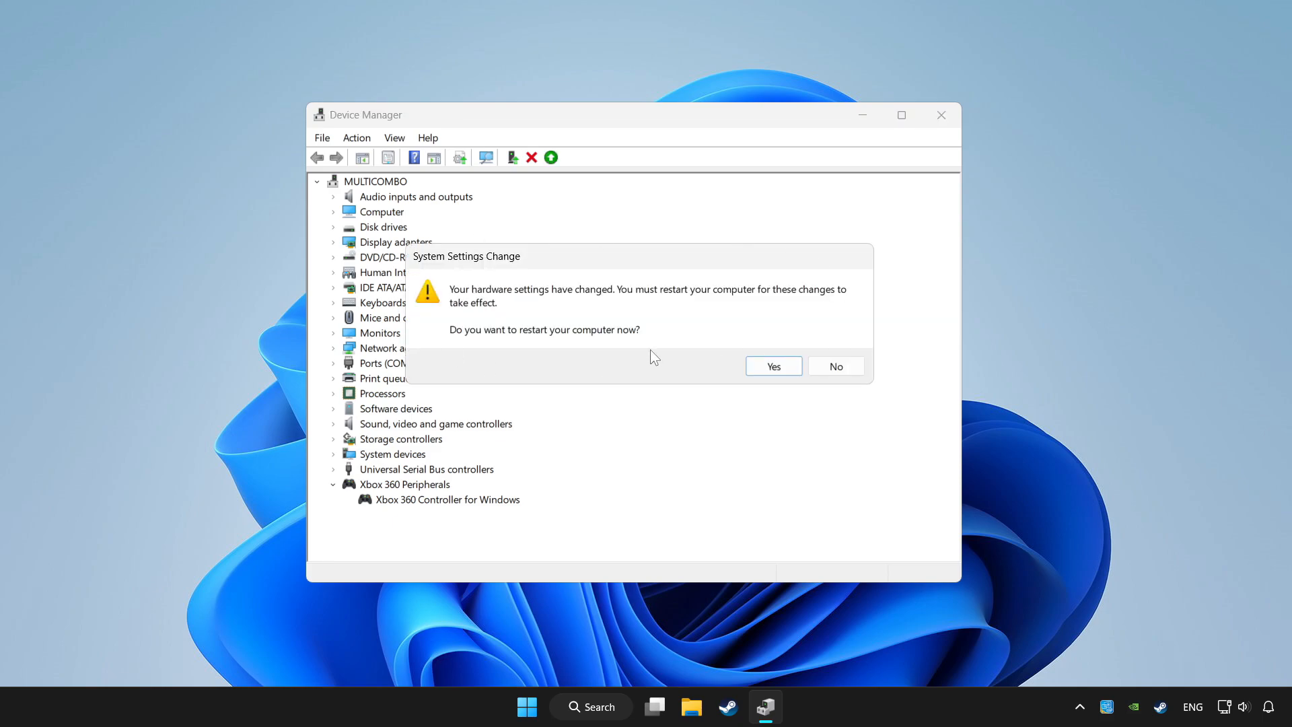
pyautogui.moveTo(773, 366)
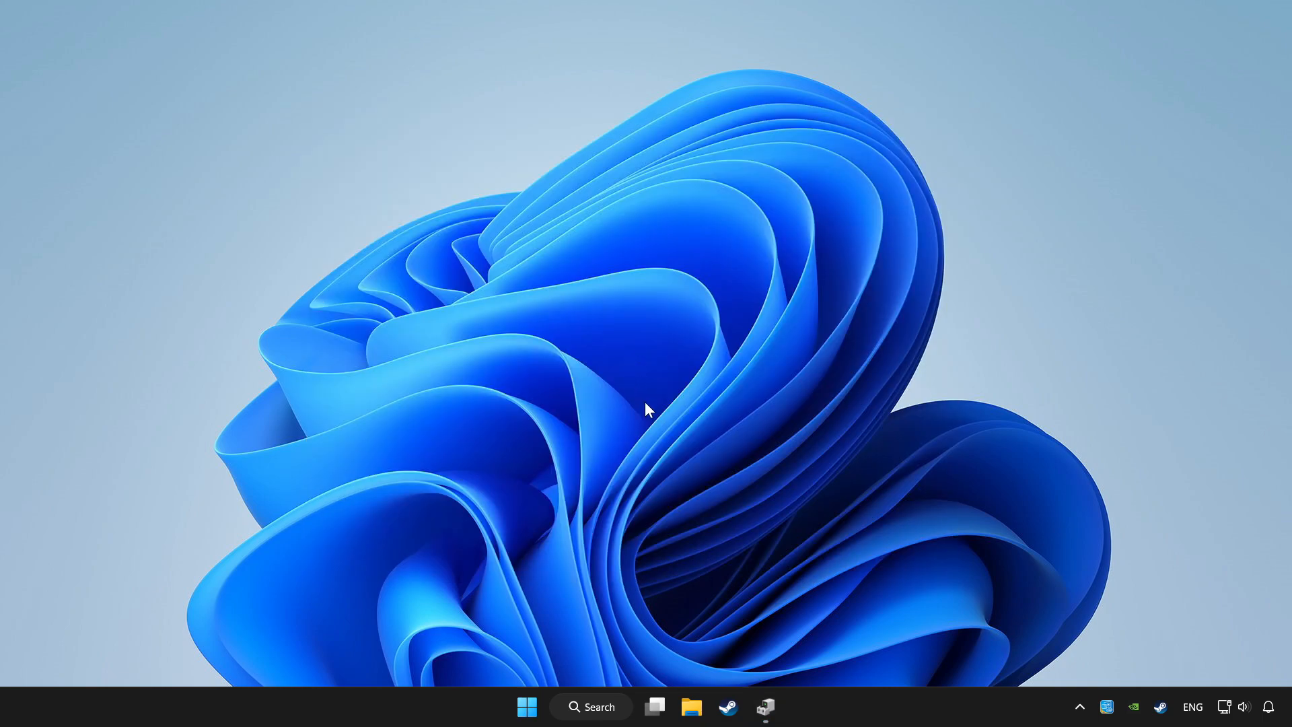
pyautogui.click(764, 705)
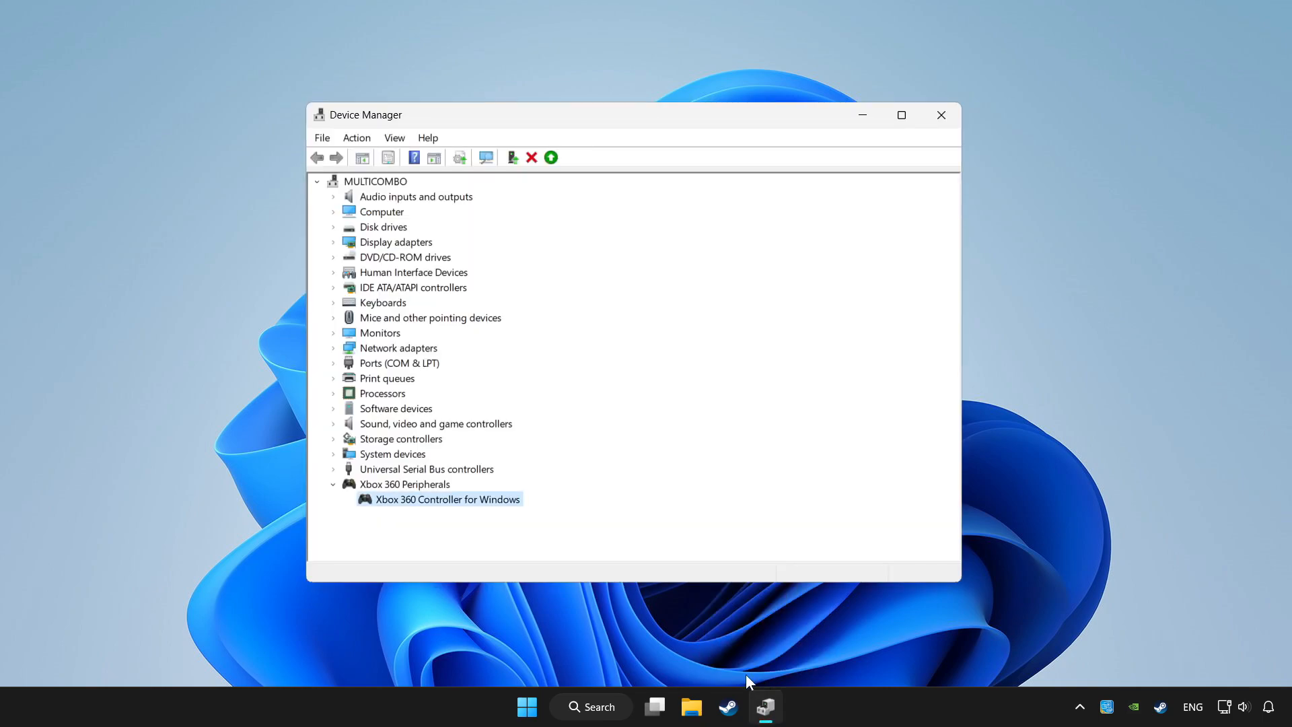
# Enable the Xbox 360 Controller for Windows again and close Device Manager.
pyautogui.rightClick(447, 498)
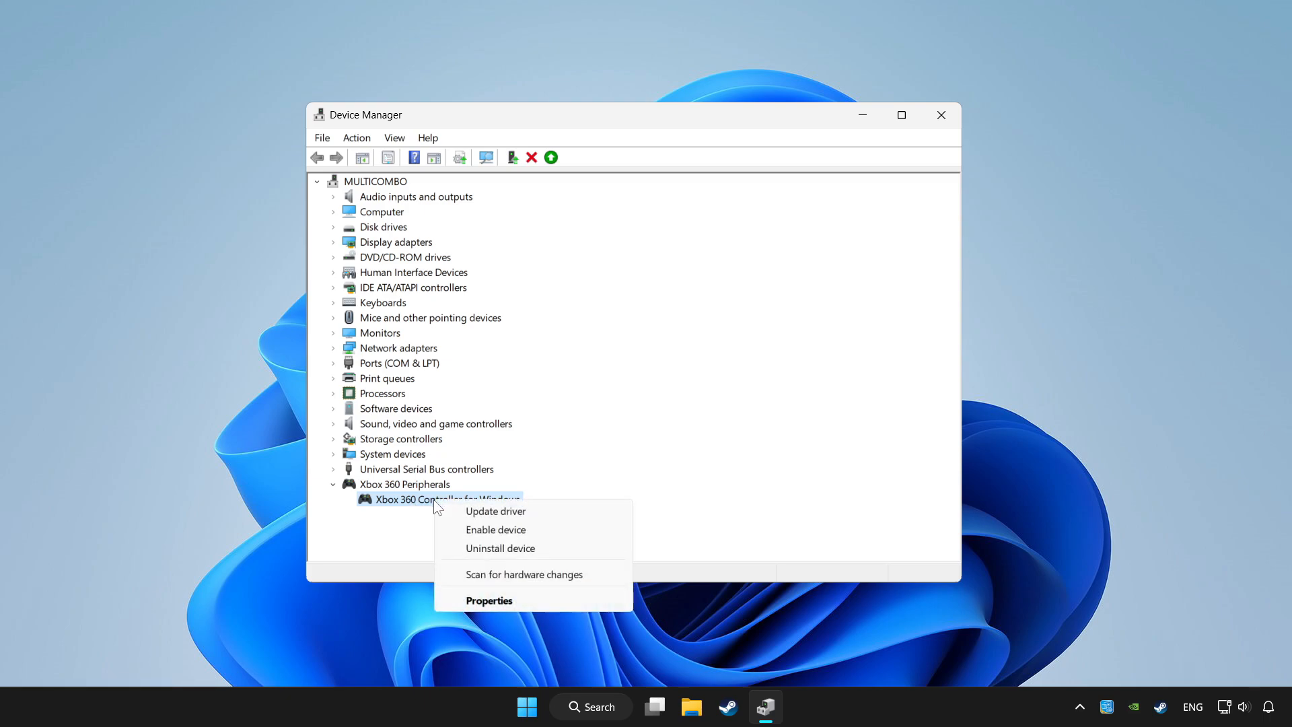
pyautogui.moveTo(495, 529)
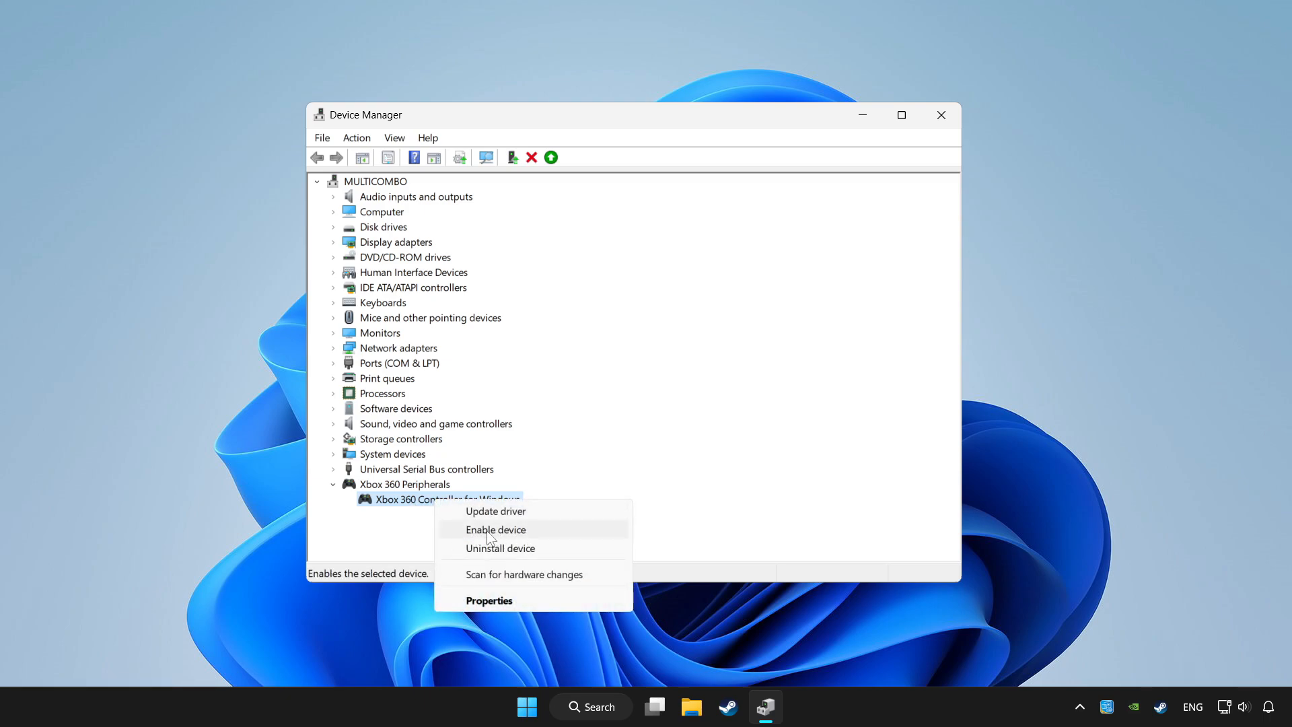
pyautogui.moveTo(536, 536)
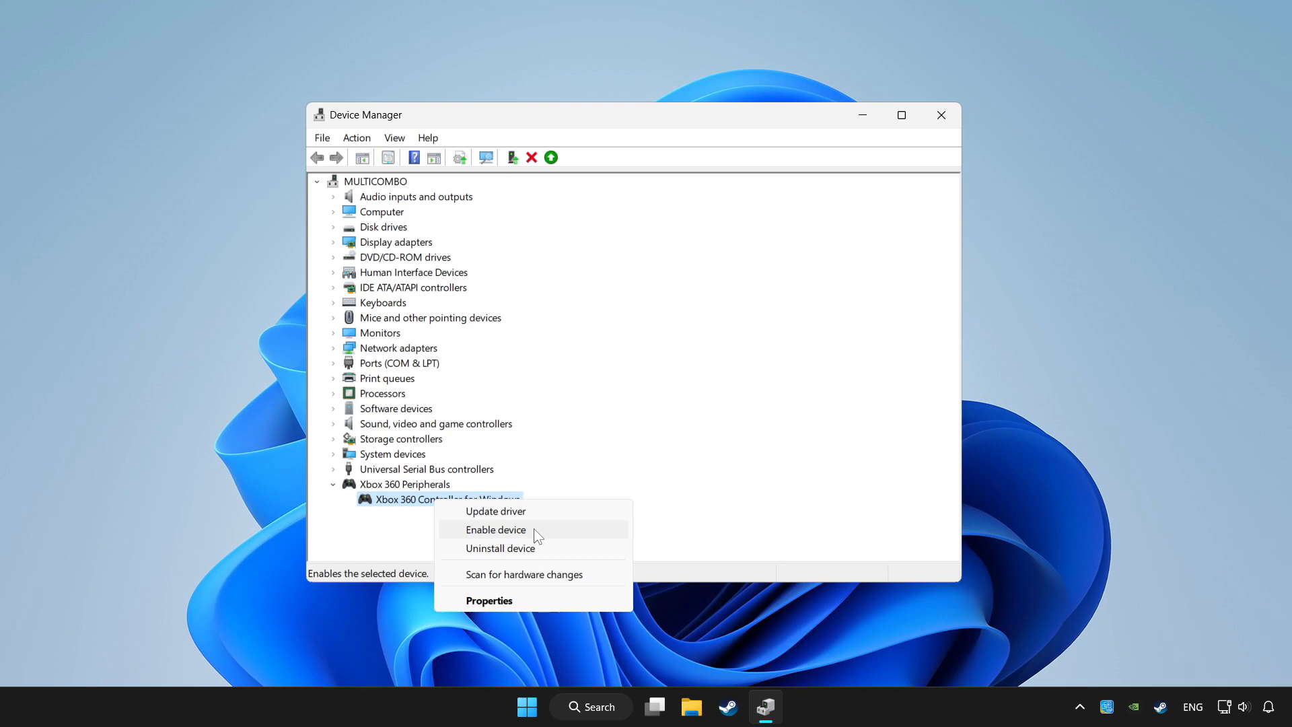
pyautogui.click(495, 529)
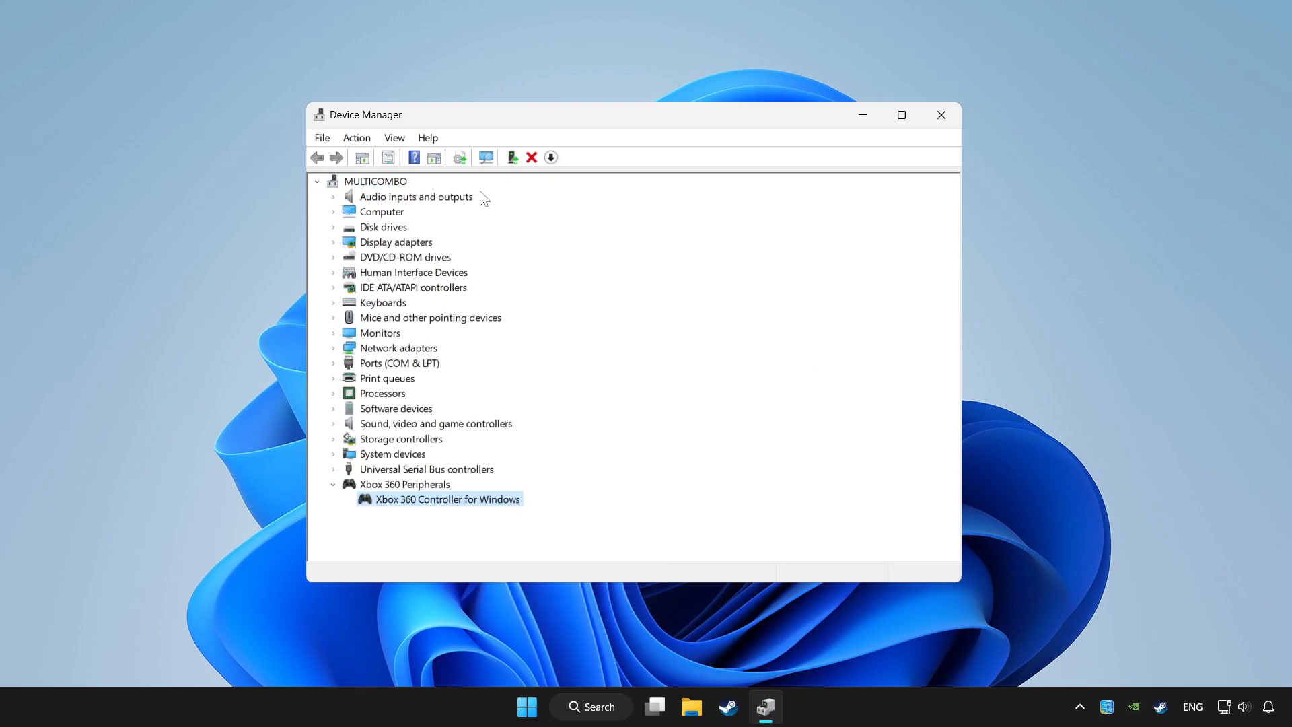
pyautogui.moveTo(629, 279)
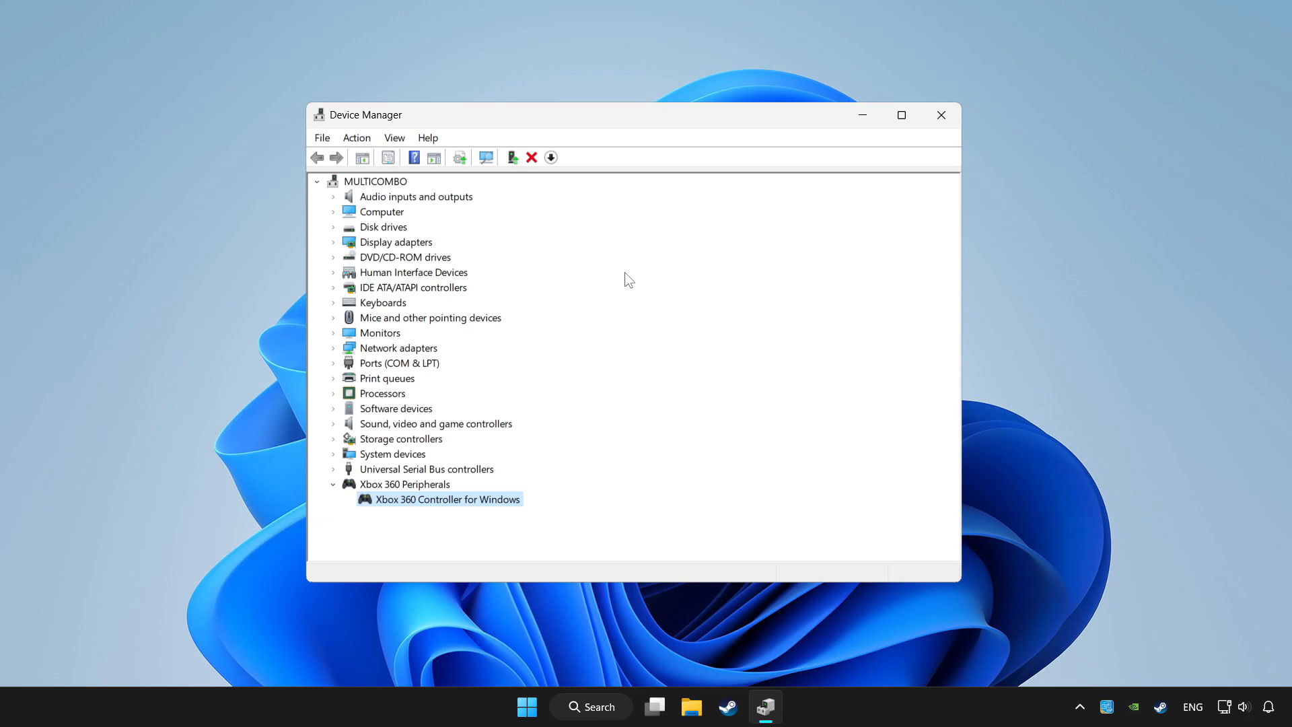
pyautogui.moveTo(839, 265)
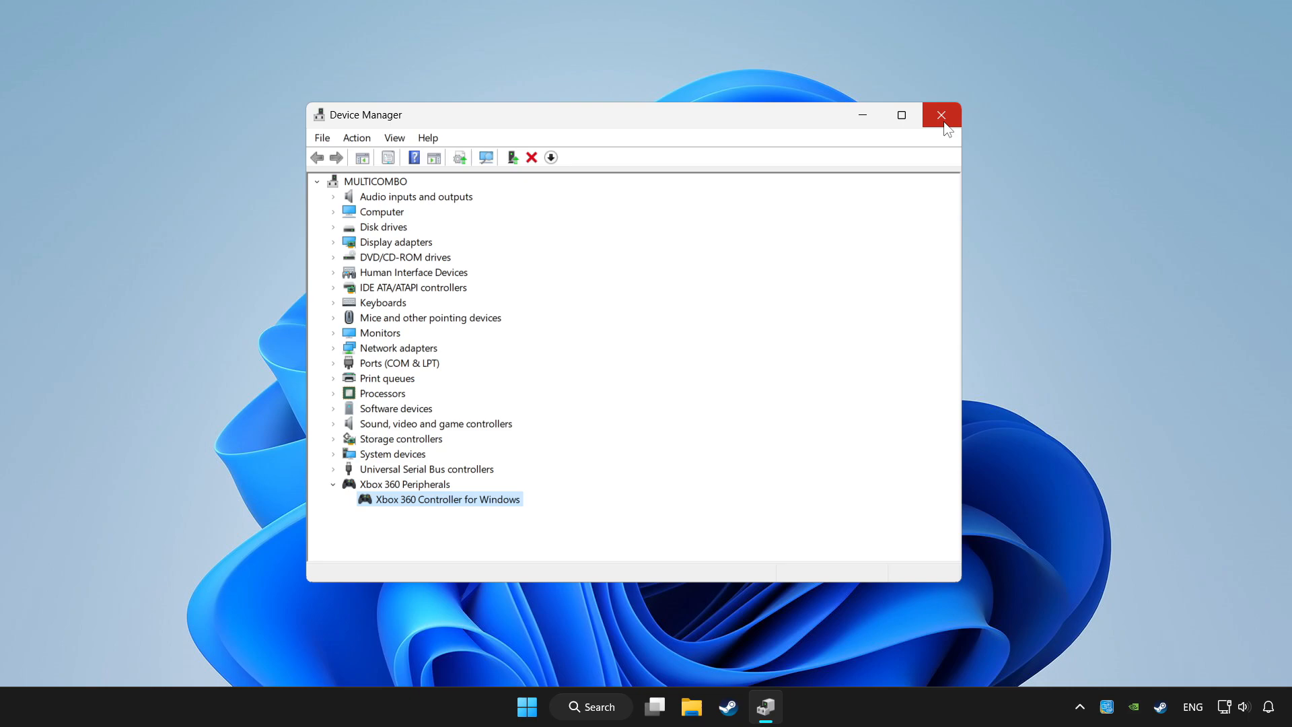
pyautogui.click(940, 114)
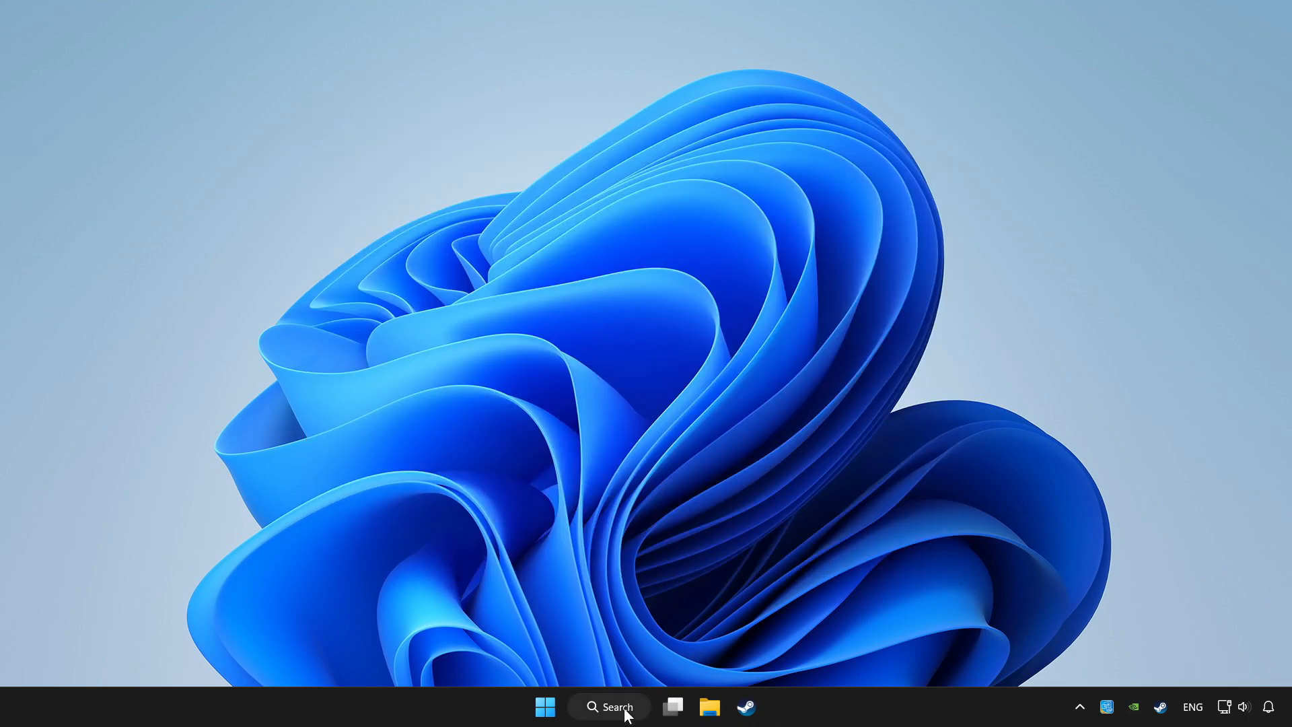
# Open Windows Search to look for the game controller settings.
pyautogui.click(609, 707)
pyautogui.write('controller')
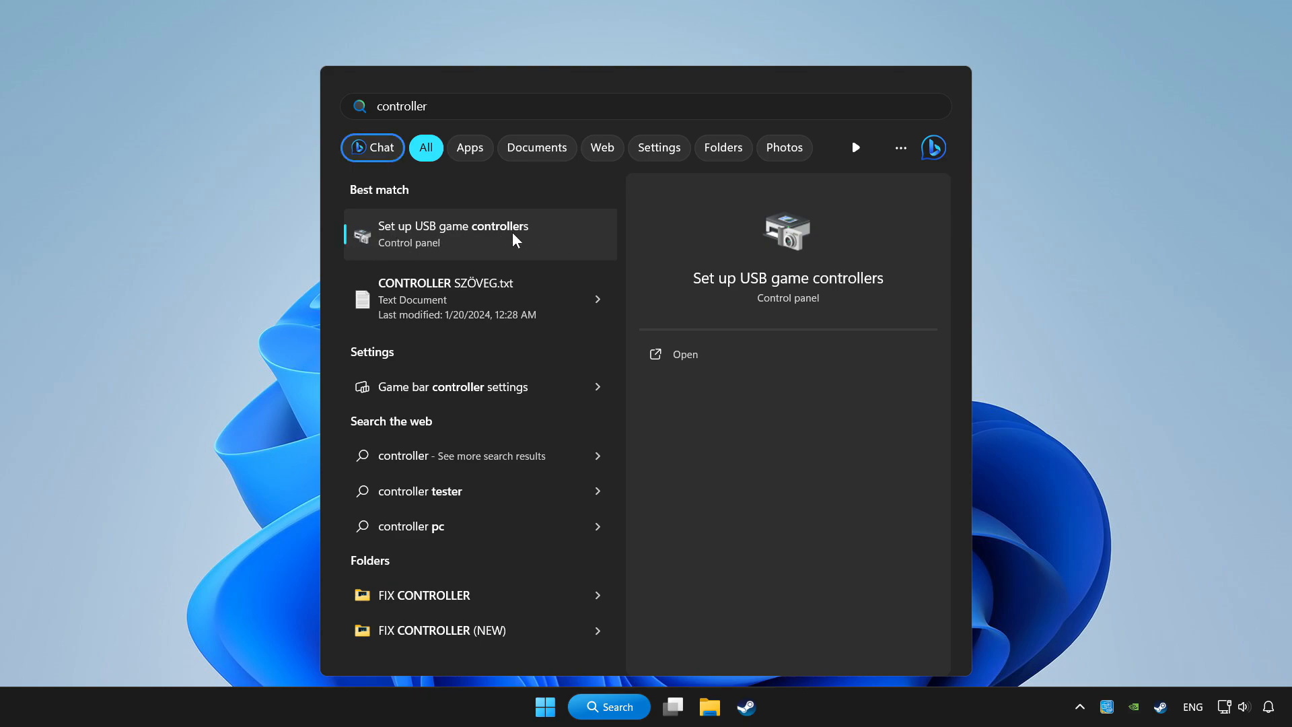
# Open Set up USB game controllers and launch Calibrate from the Xbox 360 controller's Settings.
pyautogui.click(452, 234)
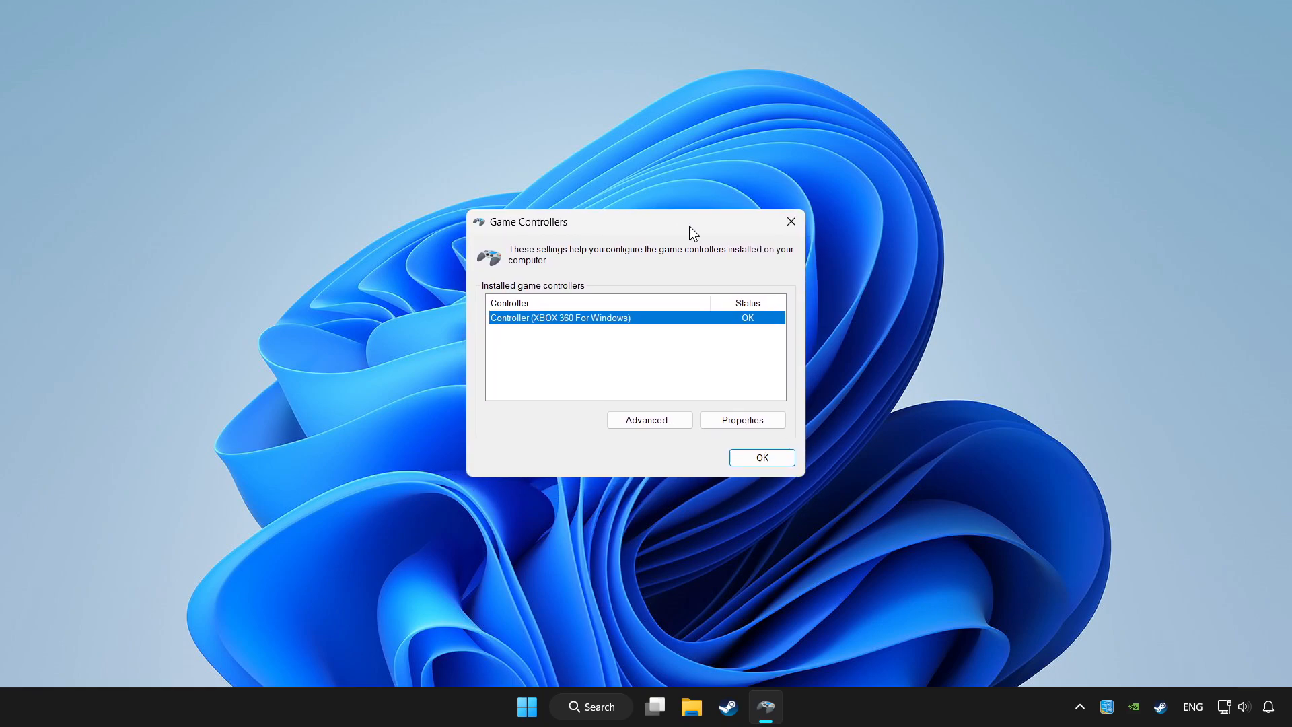
pyautogui.moveTo(601, 331)
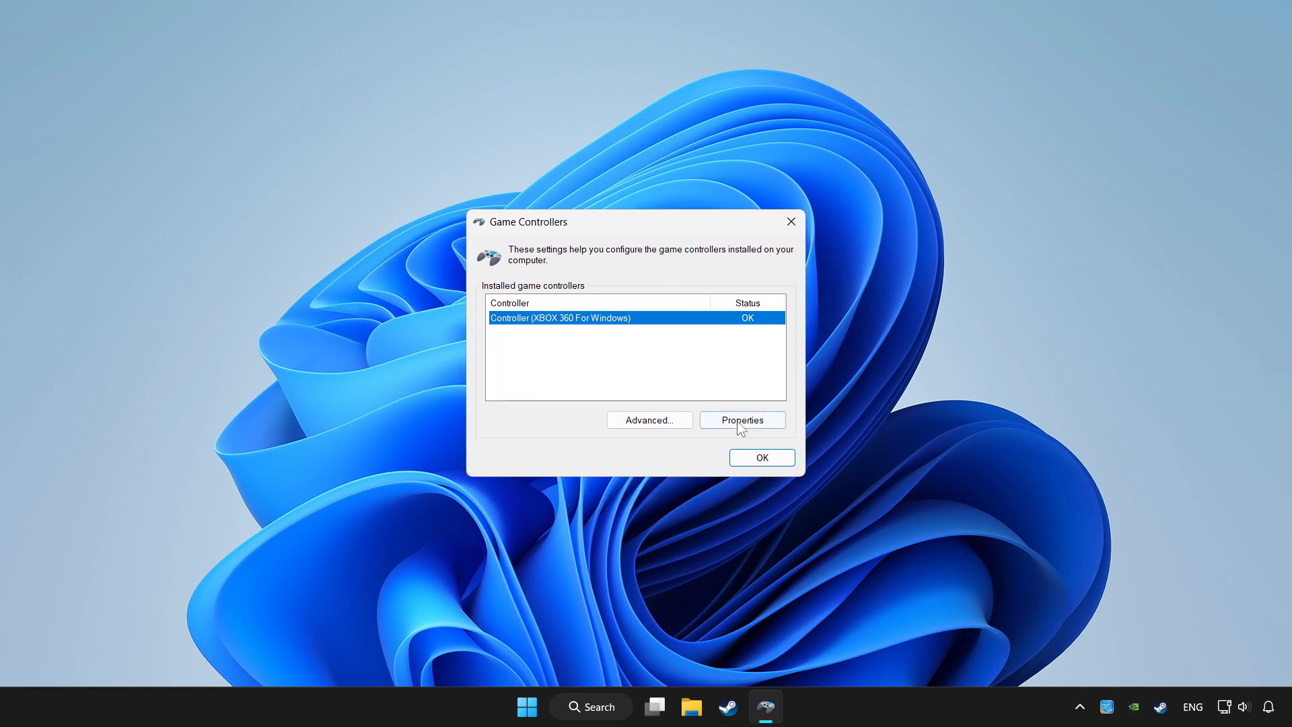
pyautogui.click(740, 420)
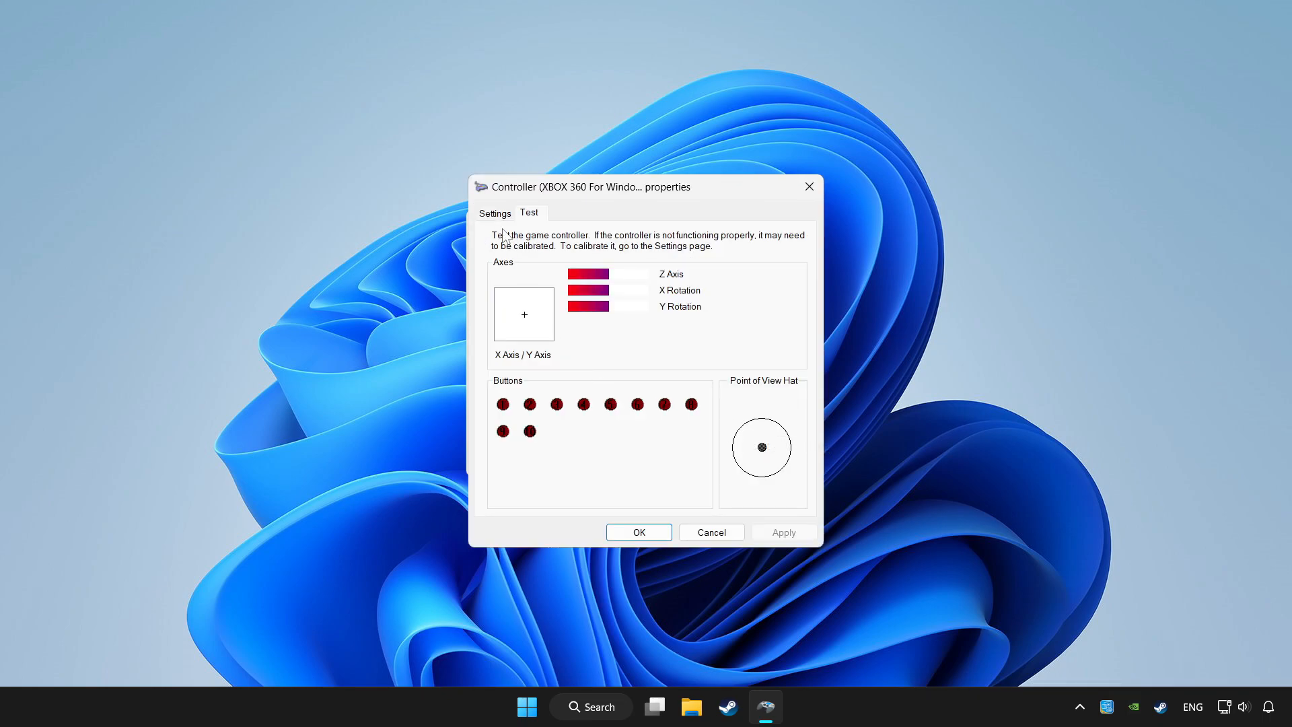
pyautogui.click(495, 212)
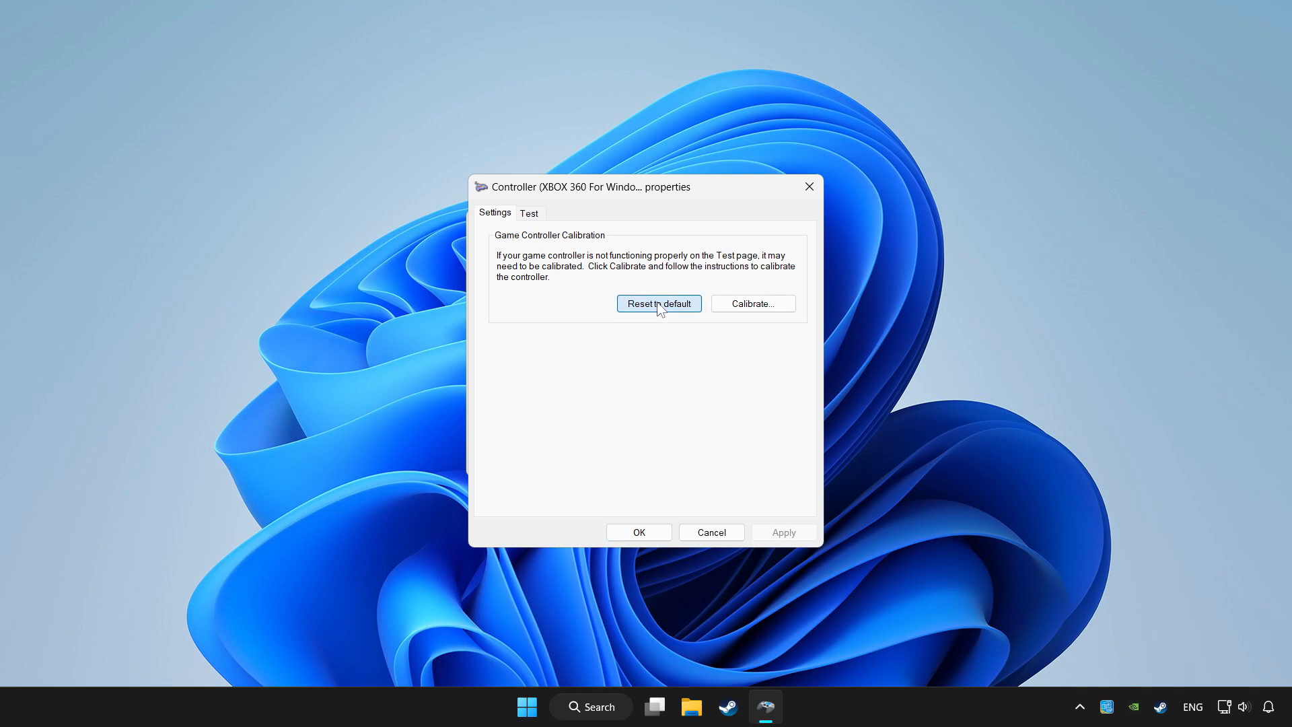
pyautogui.moveTo(733, 320)
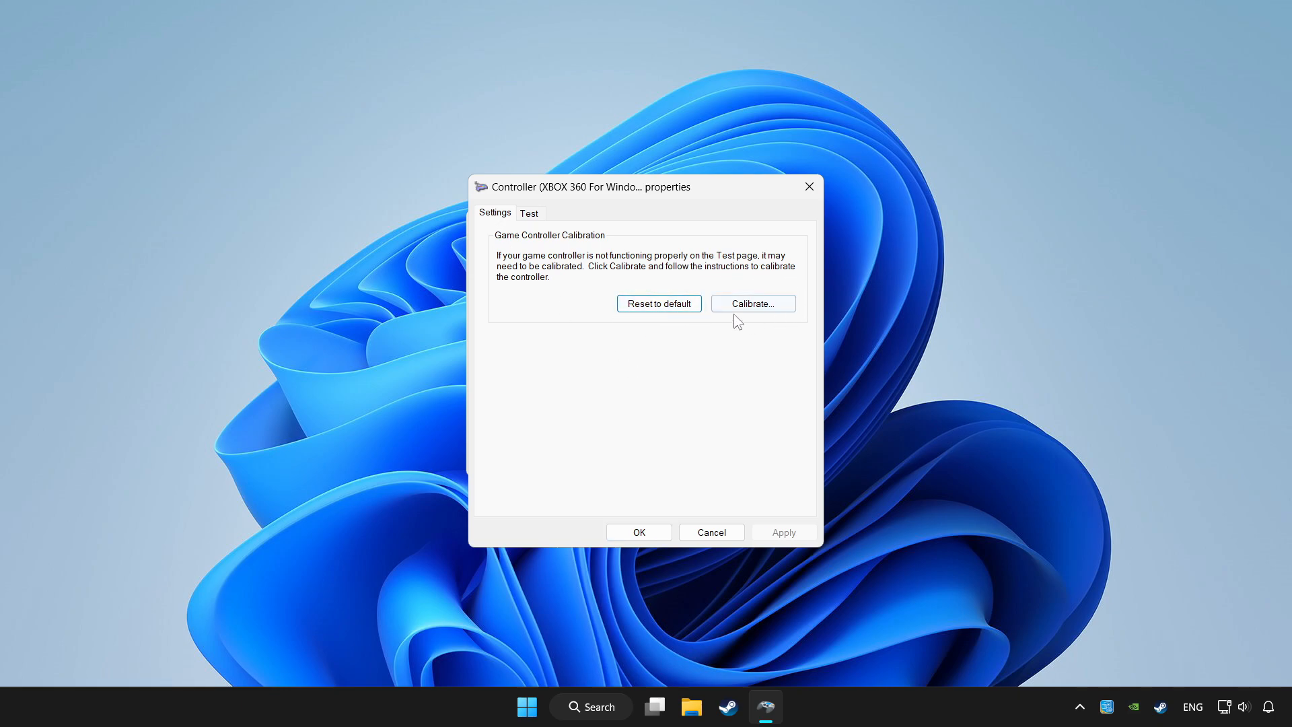
pyautogui.click(751, 303)
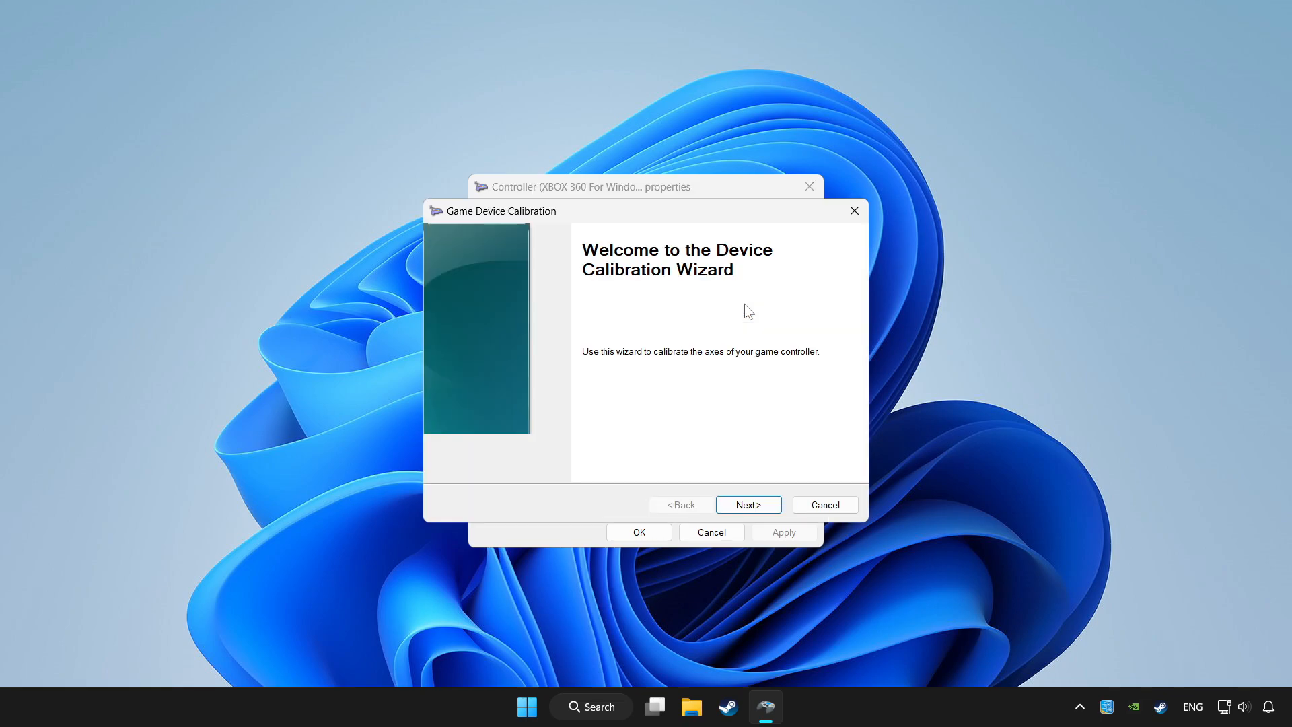
# Step through Find Center Point, Verify Center Point and Axis Calibration, then Finish.
pyautogui.click(746, 504)
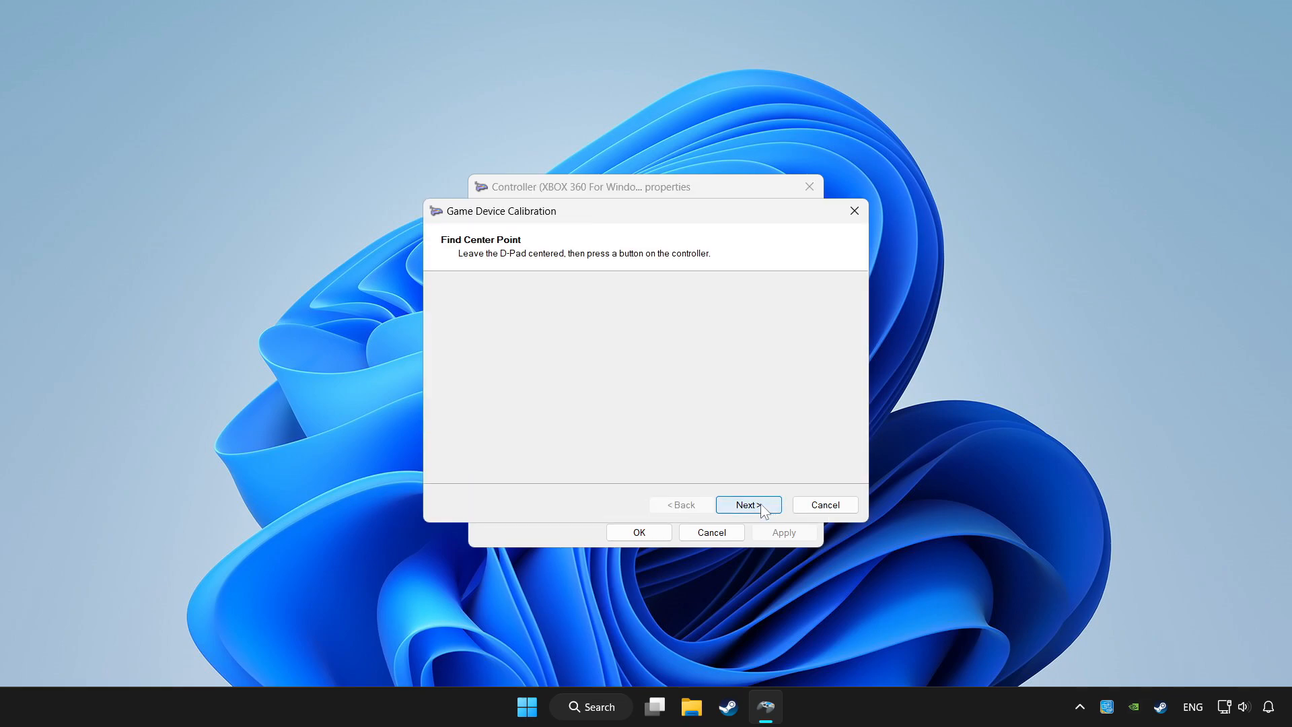
pyautogui.click(746, 504)
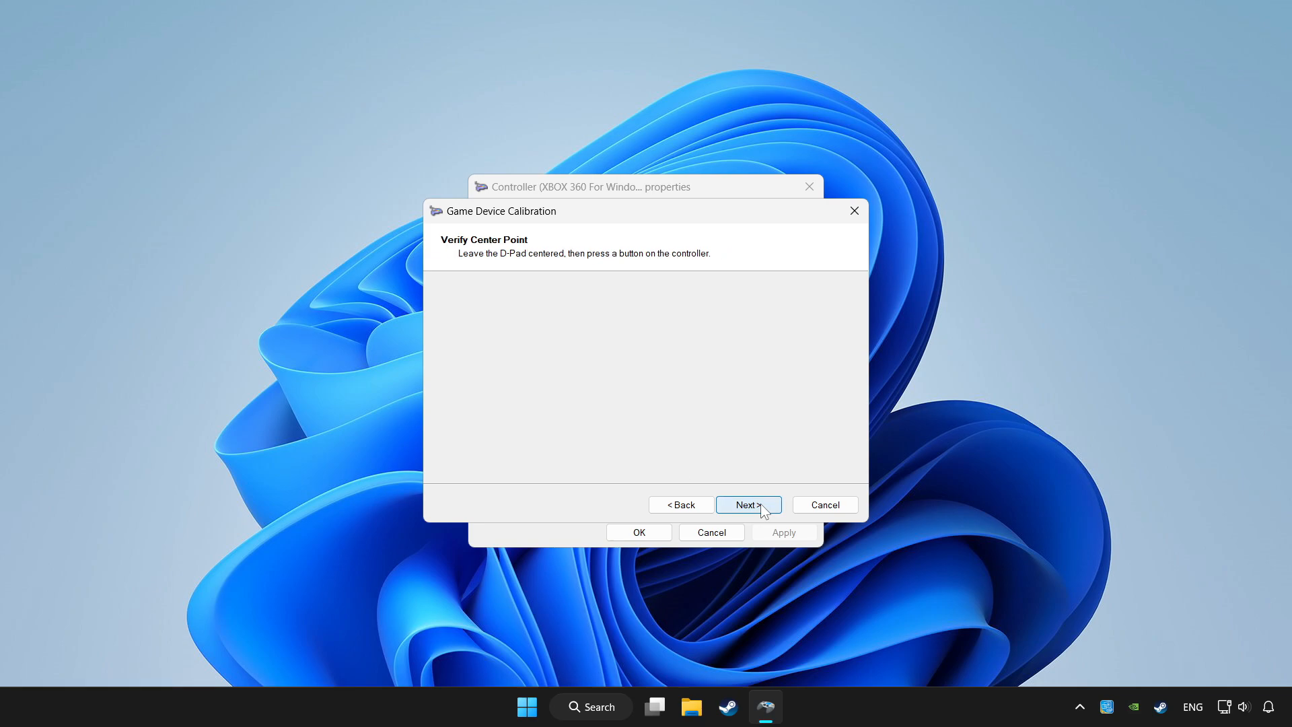
pyautogui.click(746, 503)
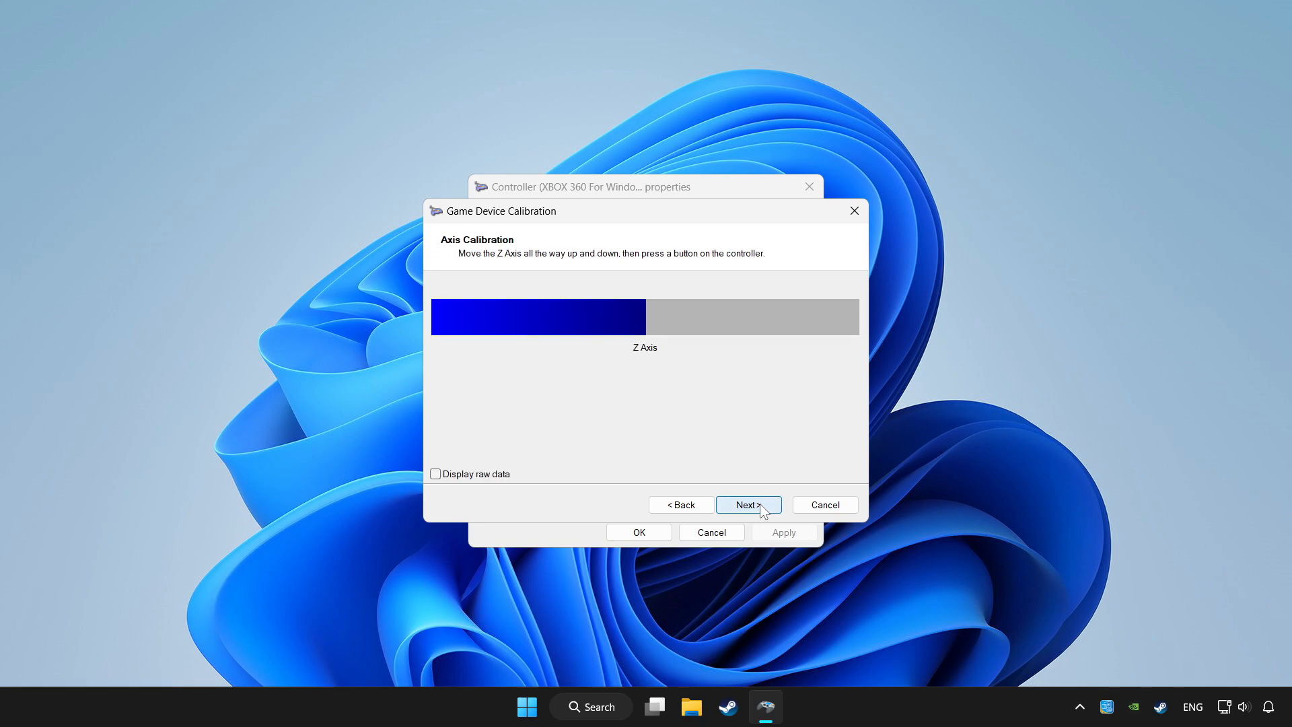
pyautogui.click(746, 504)
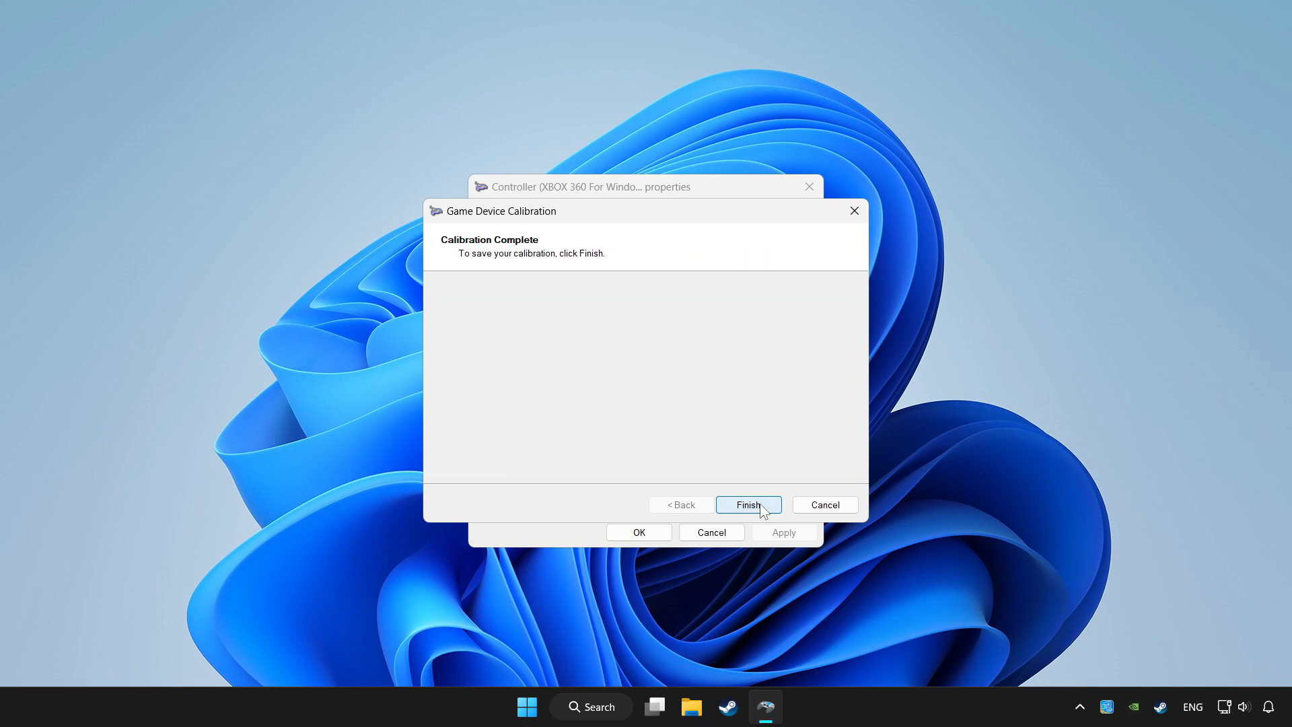
pyautogui.click(748, 504)
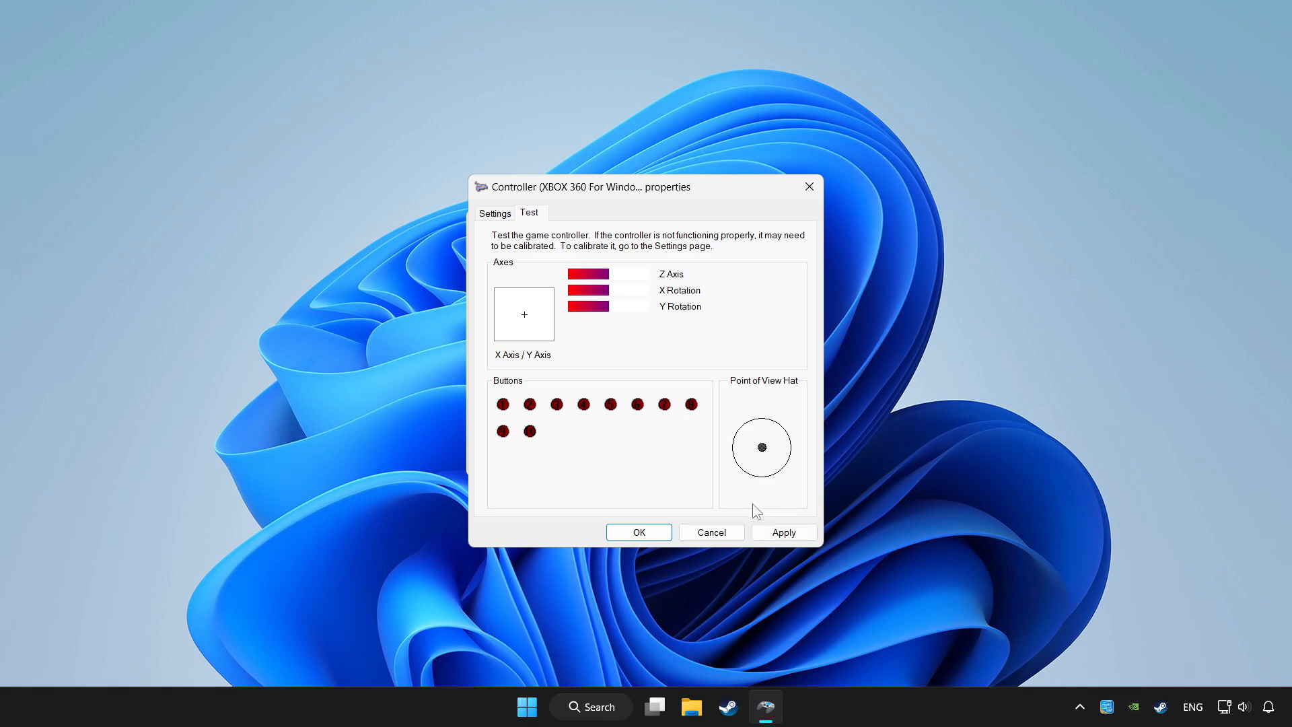
# Apply the calibration, close Properties and Game Controllers with OK, and bring Steam forward.
pyautogui.click(782, 532)
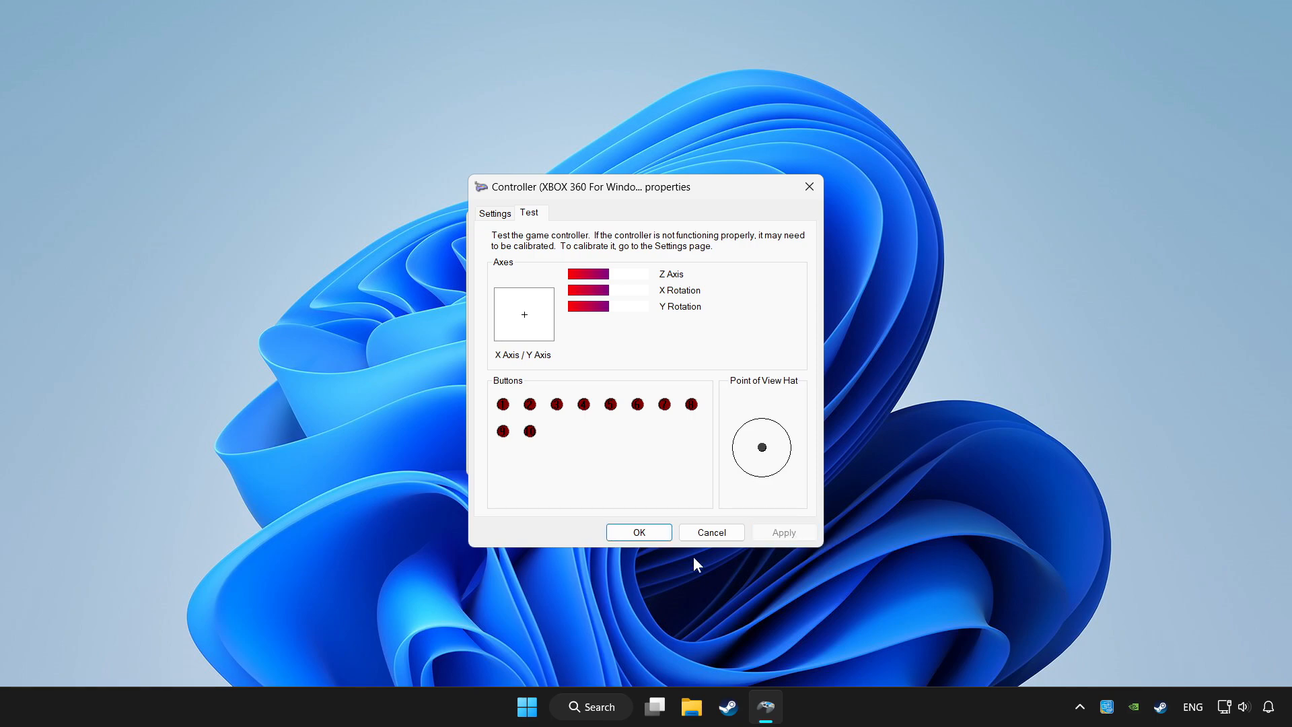
pyautogui.click(638, 532)
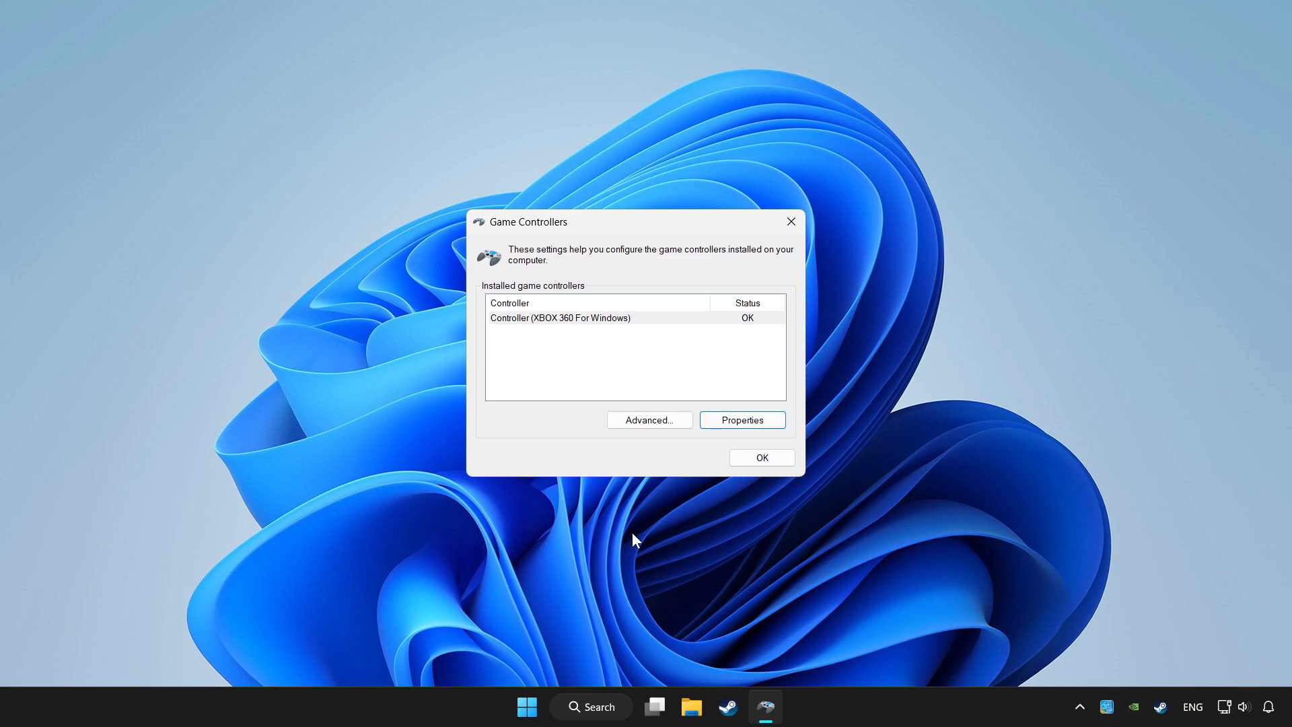
pyautogui.click(761, 457)
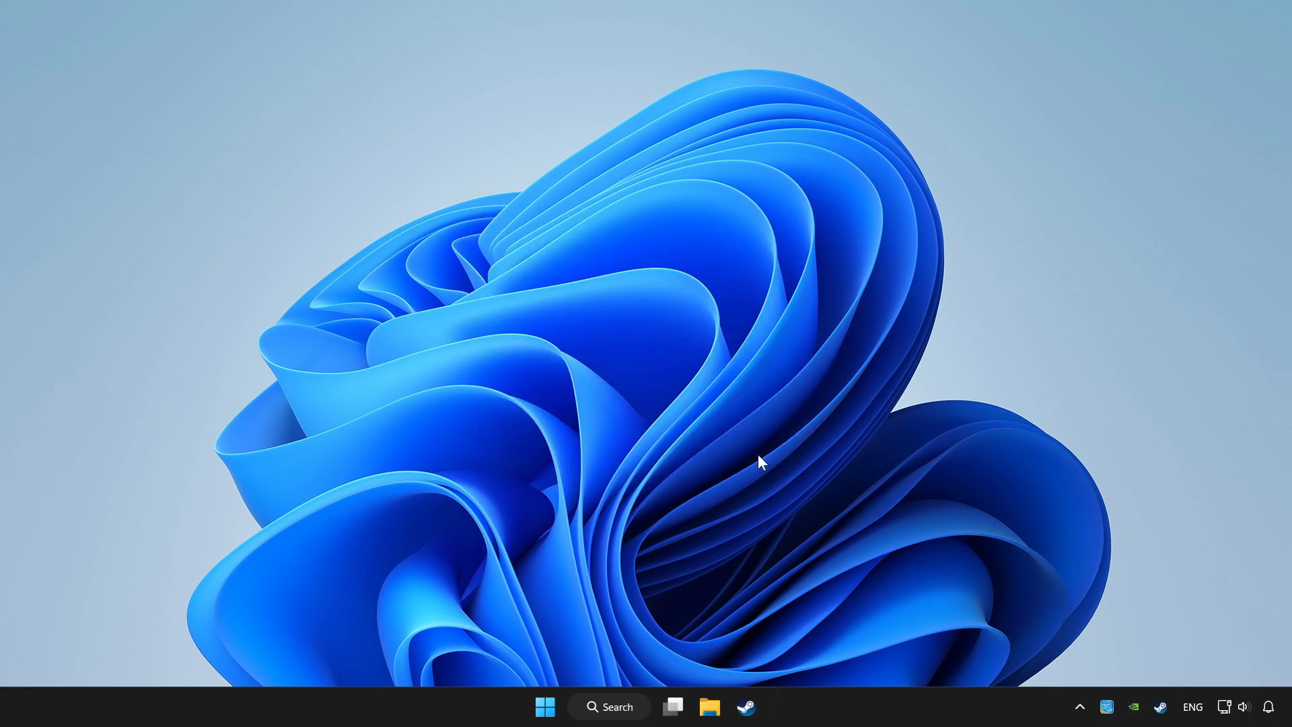
pyautogui.click(745, 707)
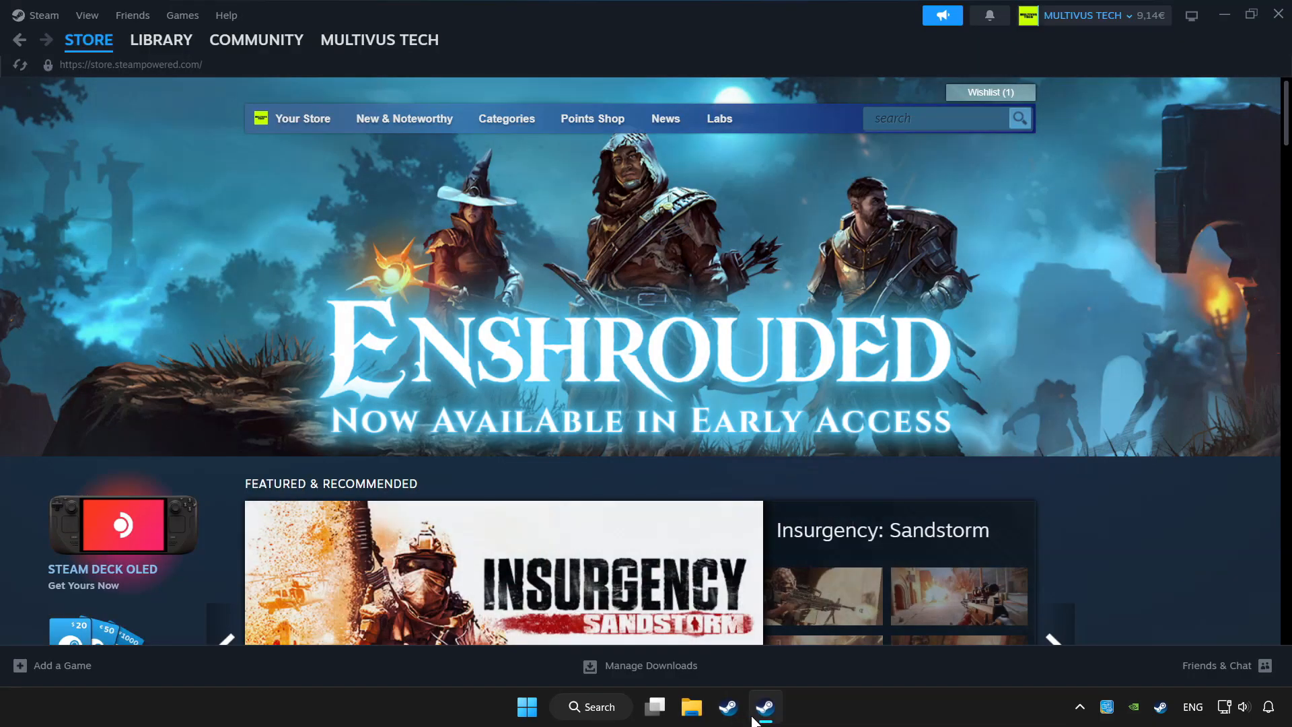
pyautogui.moveTo(19, 667)
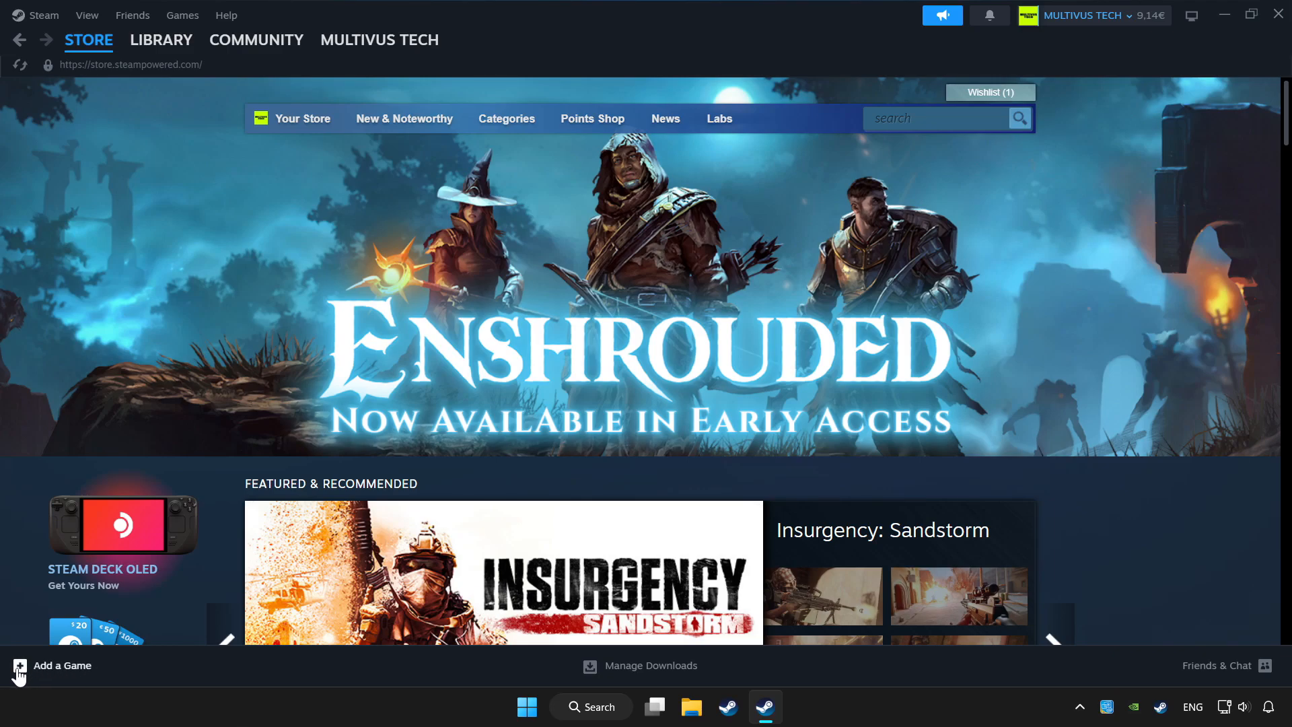
pyautogui.click(49, 664)
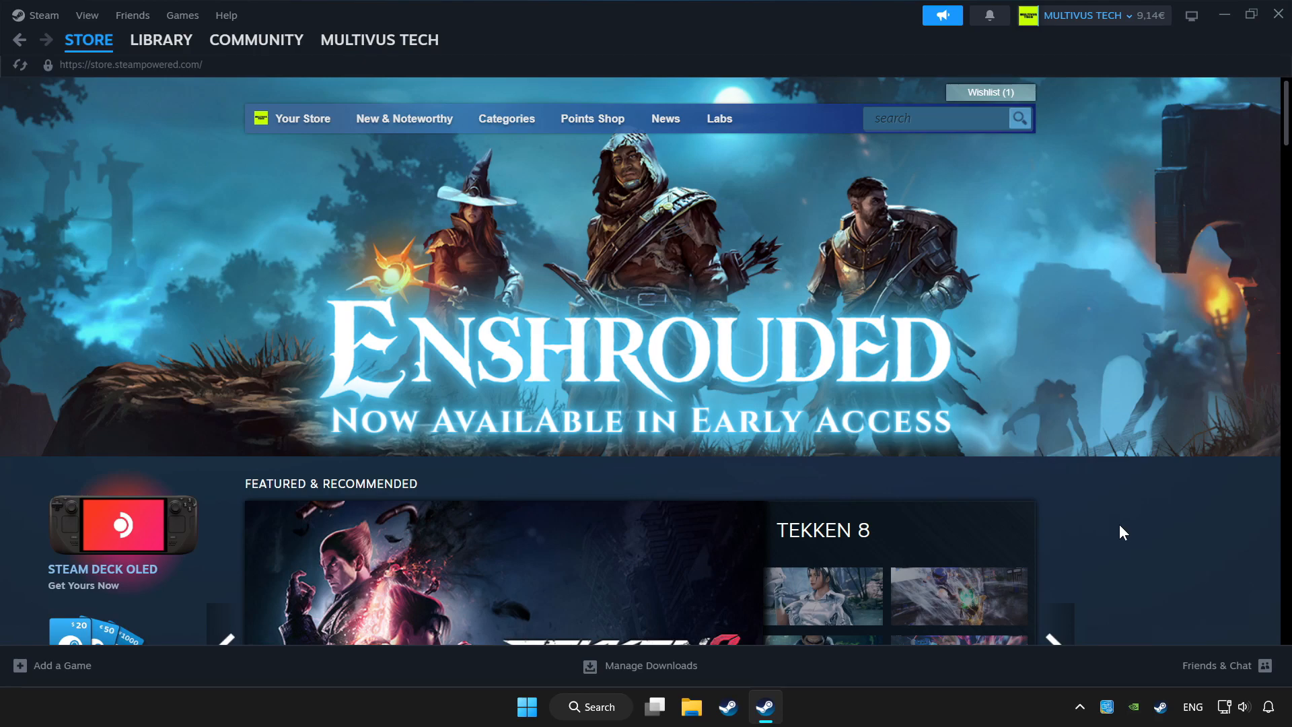
pyautogui.click(162, 39)
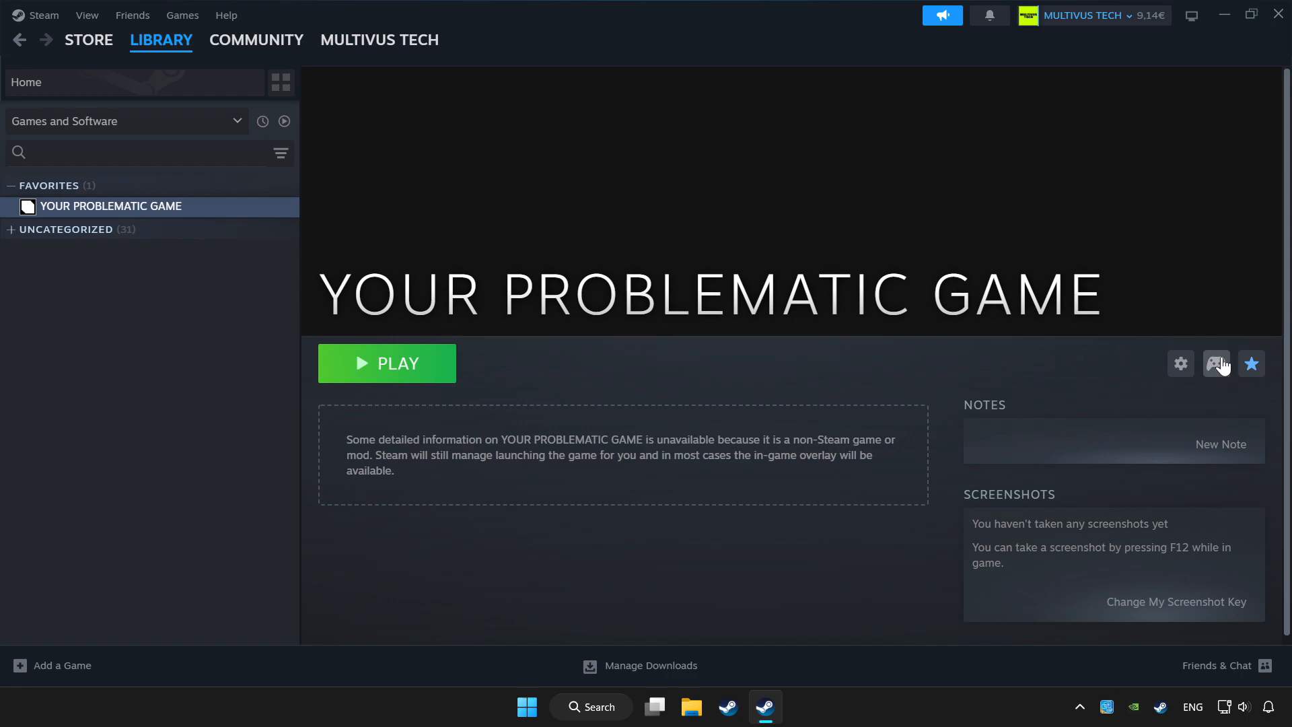
pyautogui.moveTo(1216, 364)
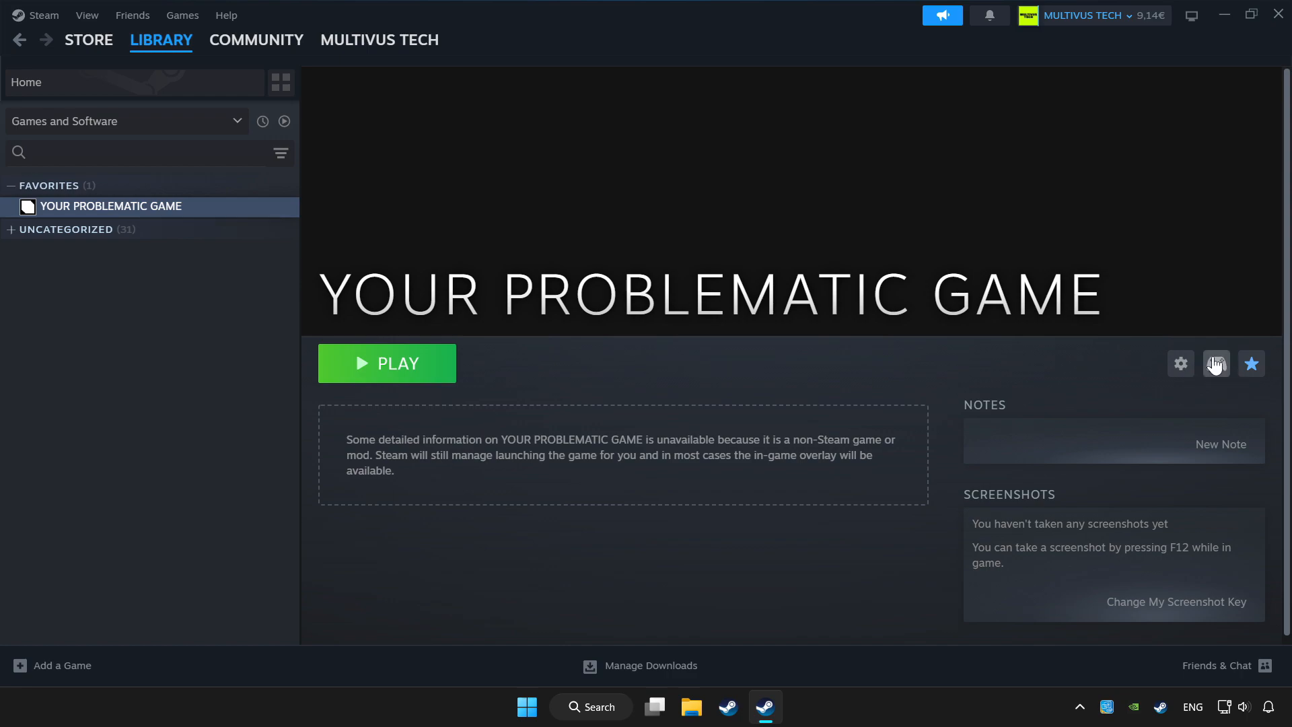
pyautogui.moveTo(1219, 375)
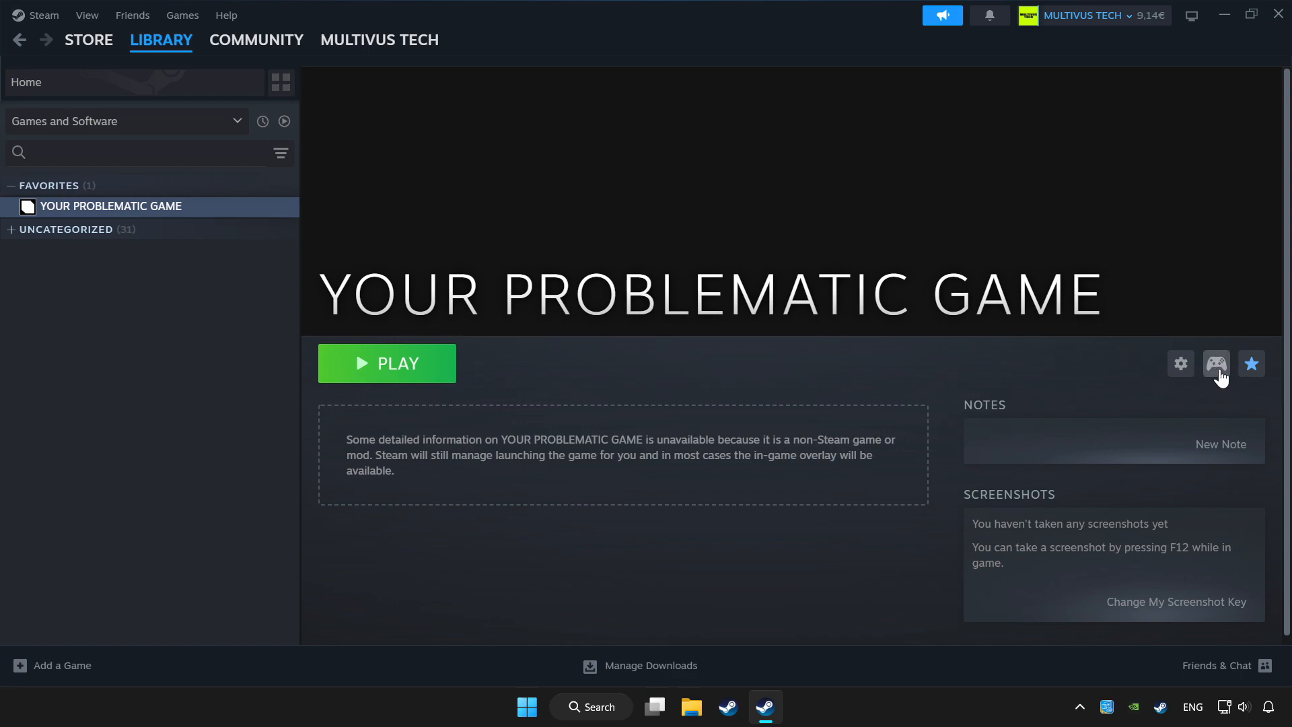
# Enable Steam Input for YOUR PROBLEMATIC GAME and preview the Gamepad layout.
pyautogui.click(1216, 363)
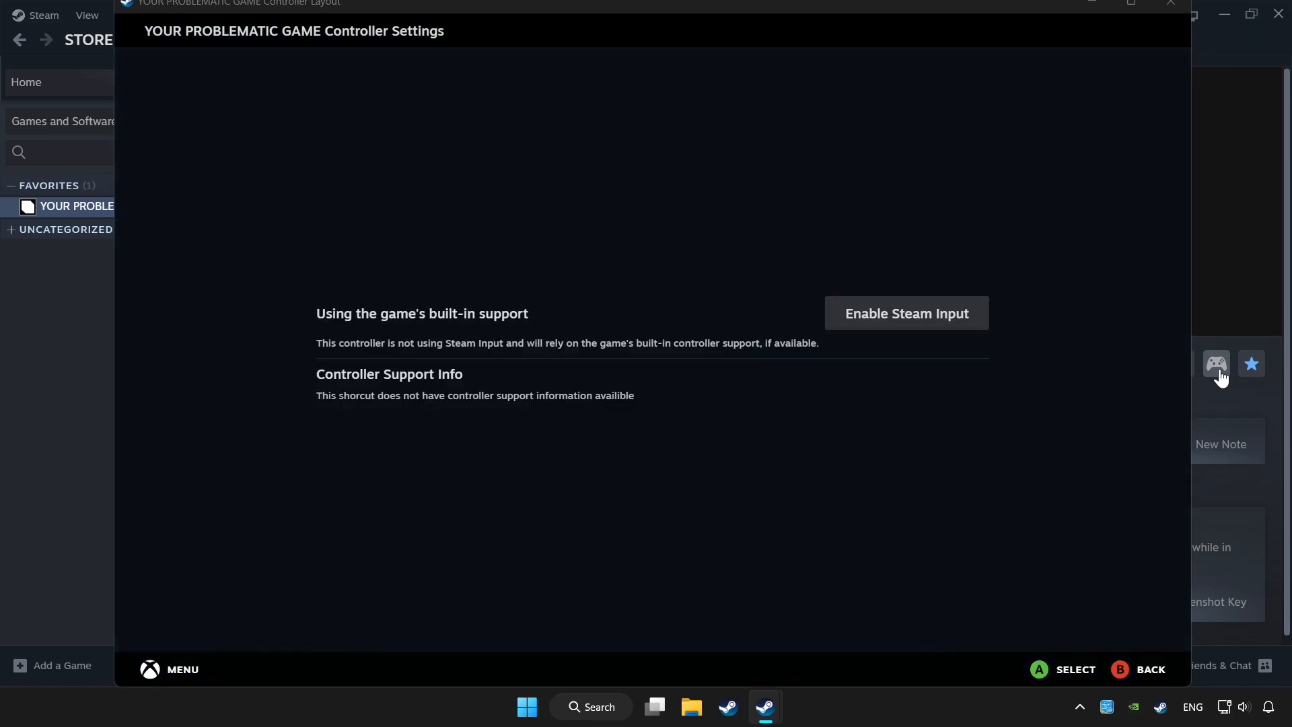
pyautogui.moveTo(877, 332)
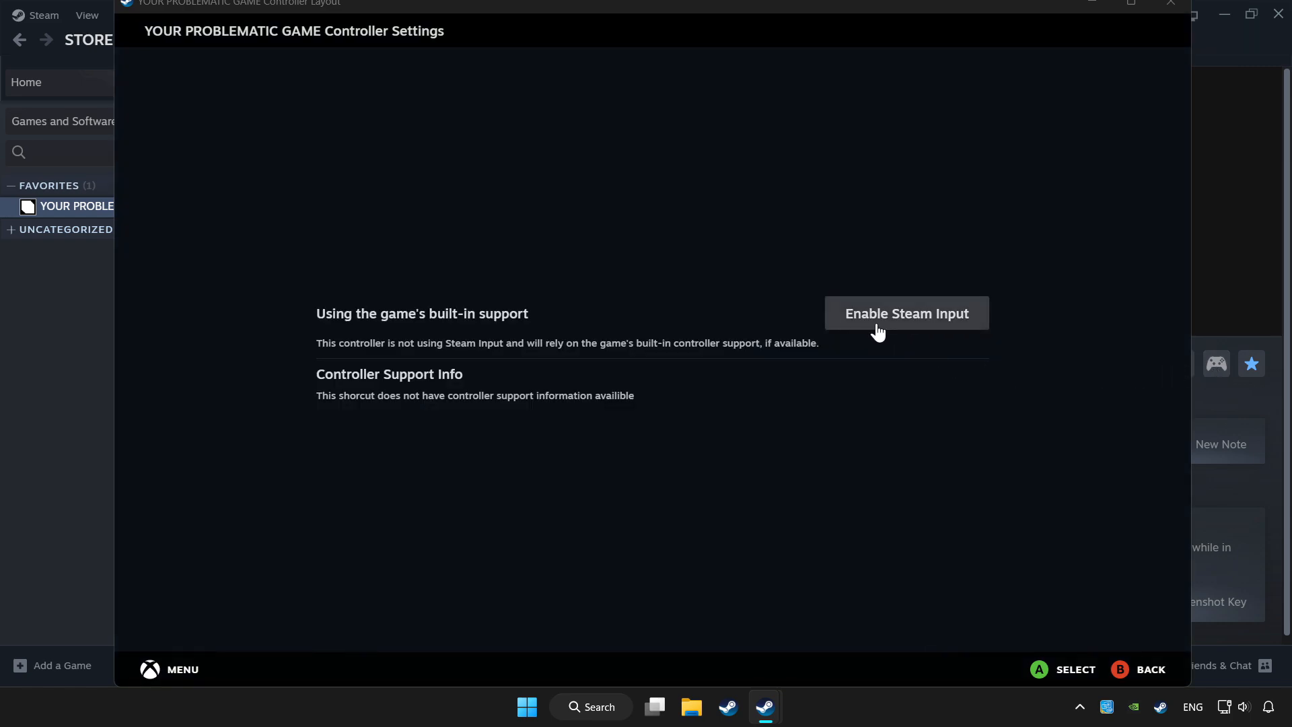
pyautogui.moveTo(933, 330)
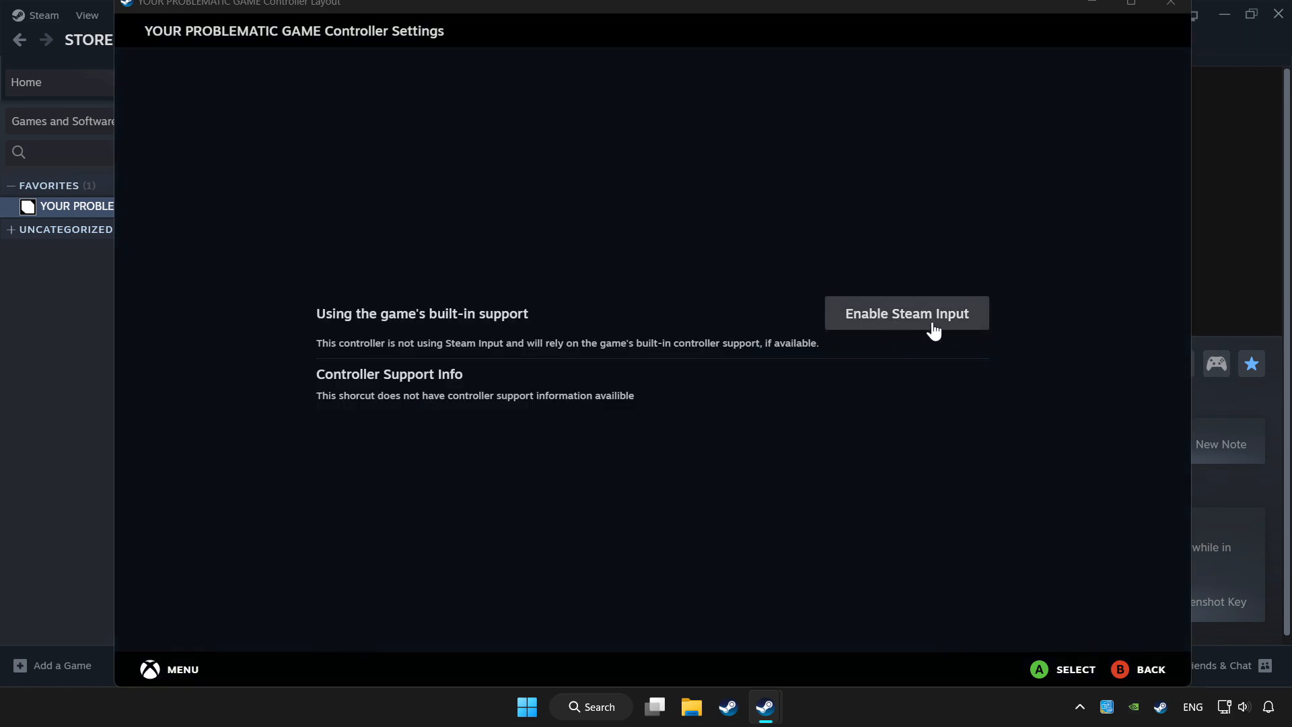
pyautogui.click(906, 312)
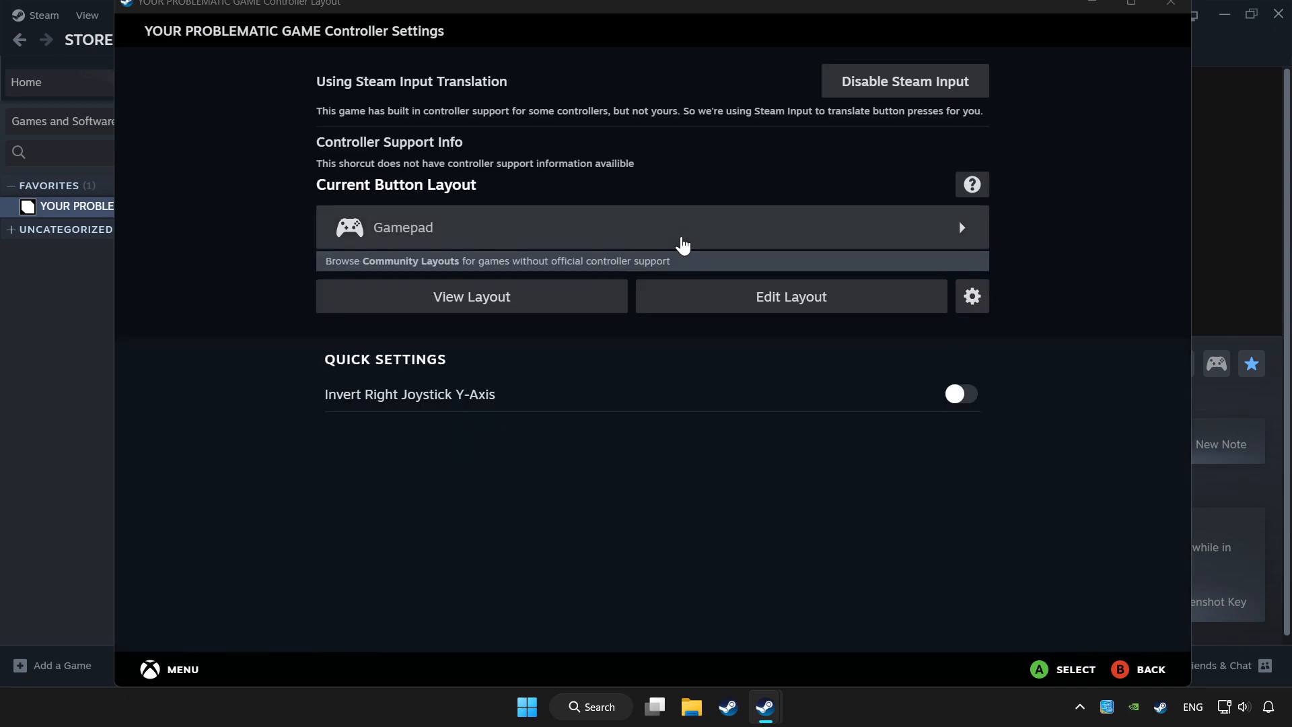
pyautogui.click(651, 228)
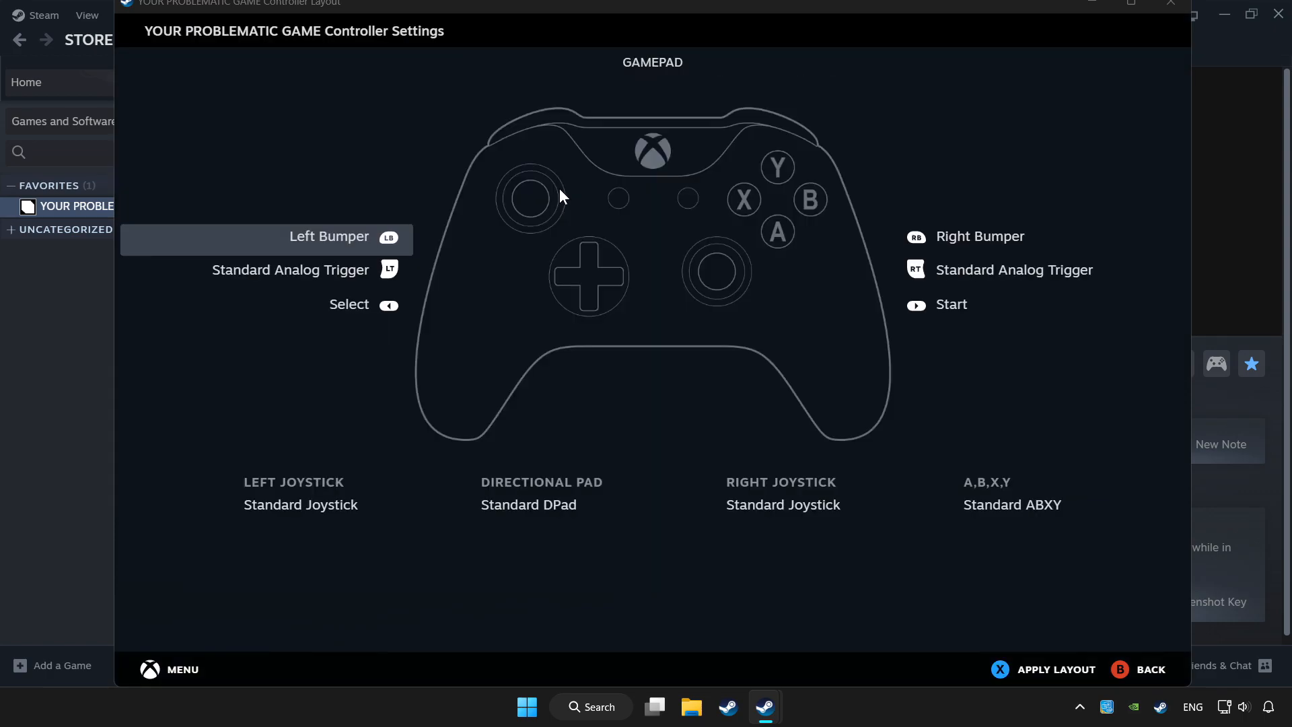
pyautogui.moveTo(1066, 674)
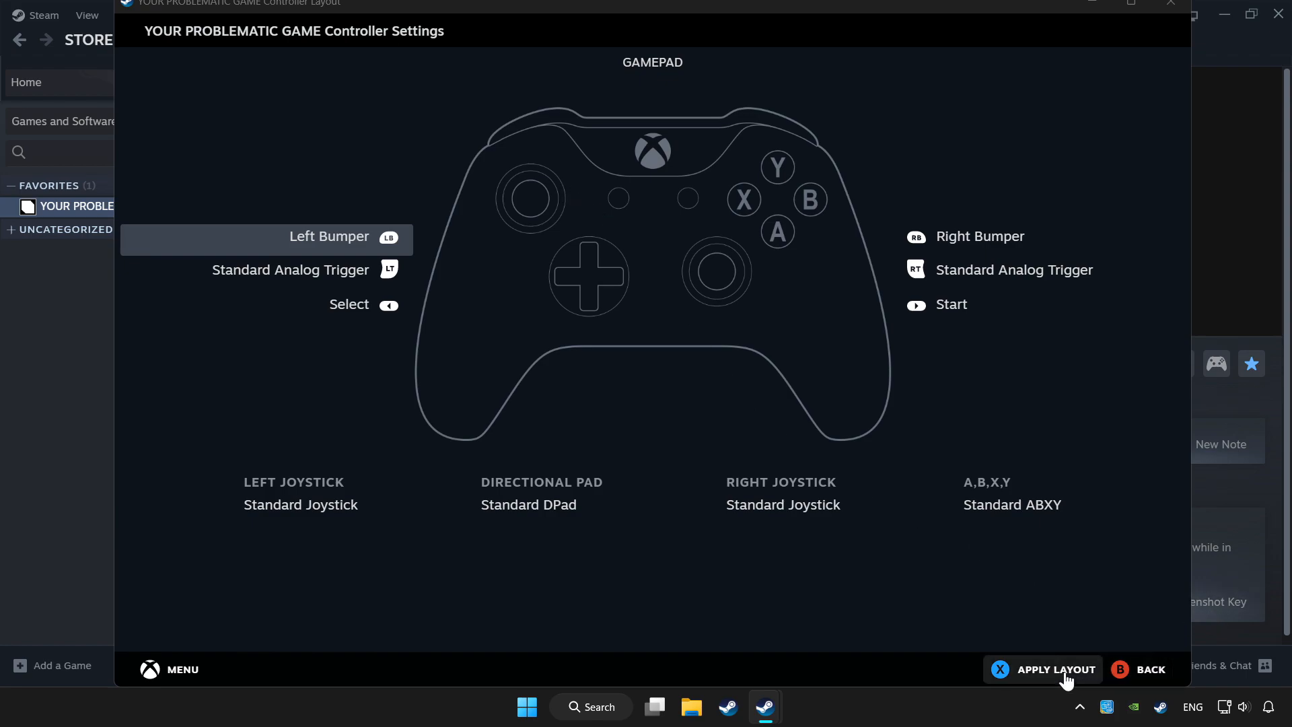
# Apply the Gamepad layout and go back to the game's library page.
pyautogui.click(1041, 668)
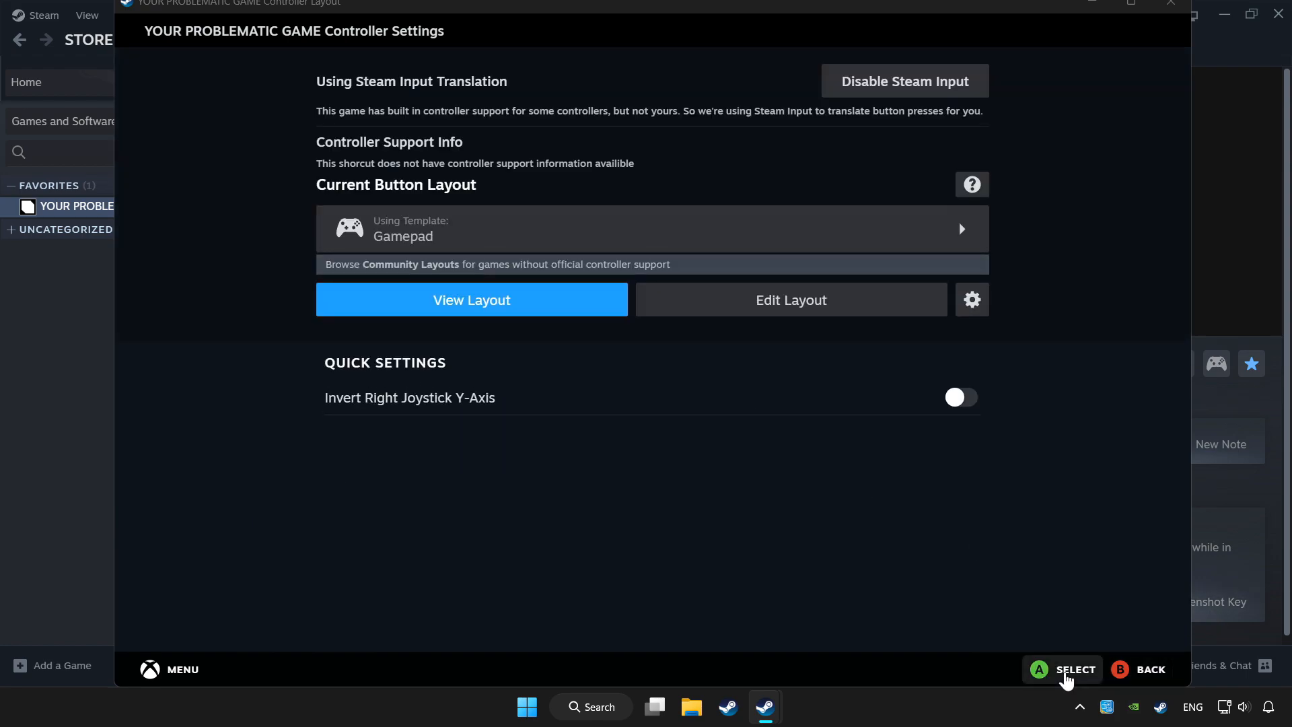
pyautogui.moveTo(1141, 674)
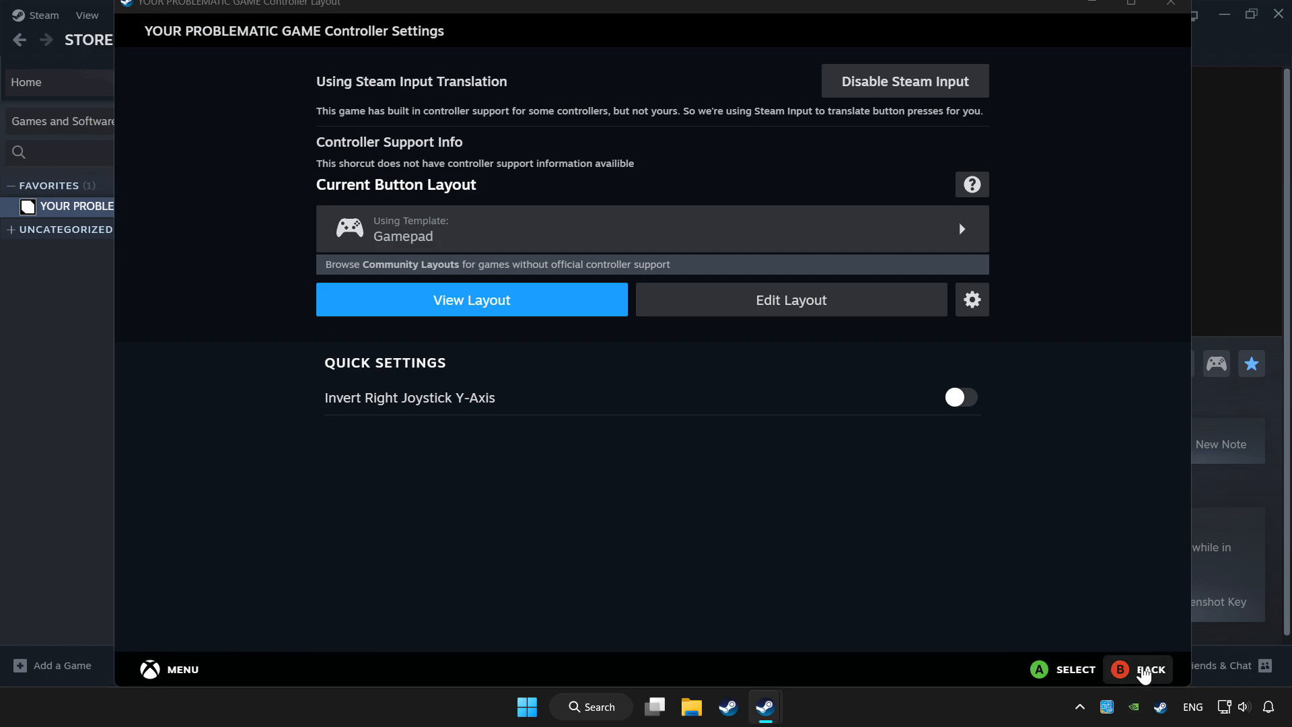
pyautogui.click(1148, 668)
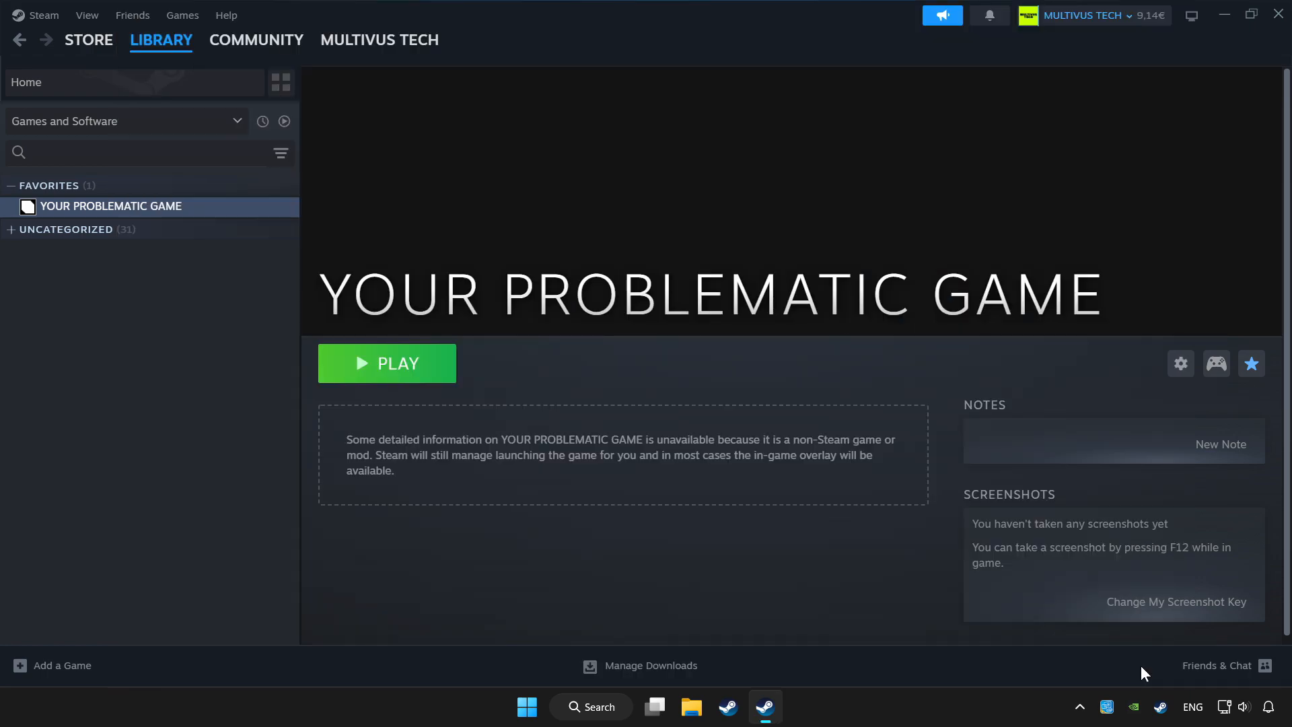
pyautogui.moveTo(420, 363)
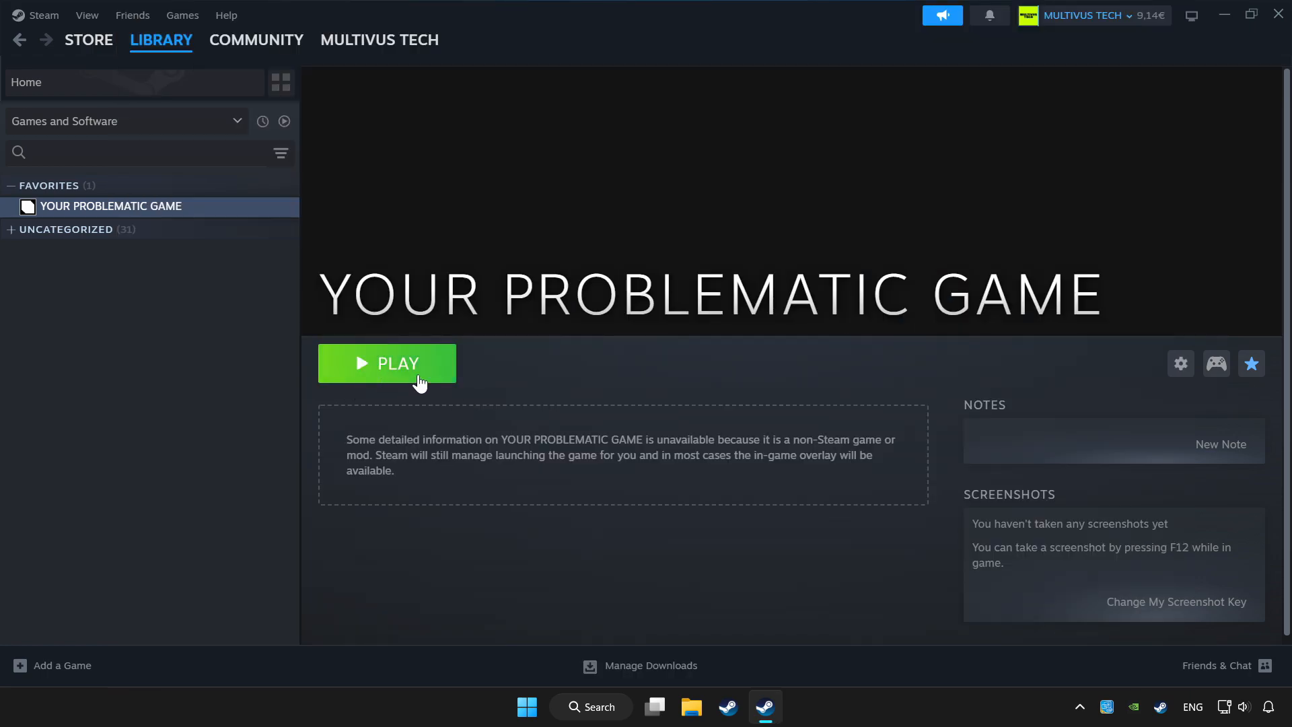